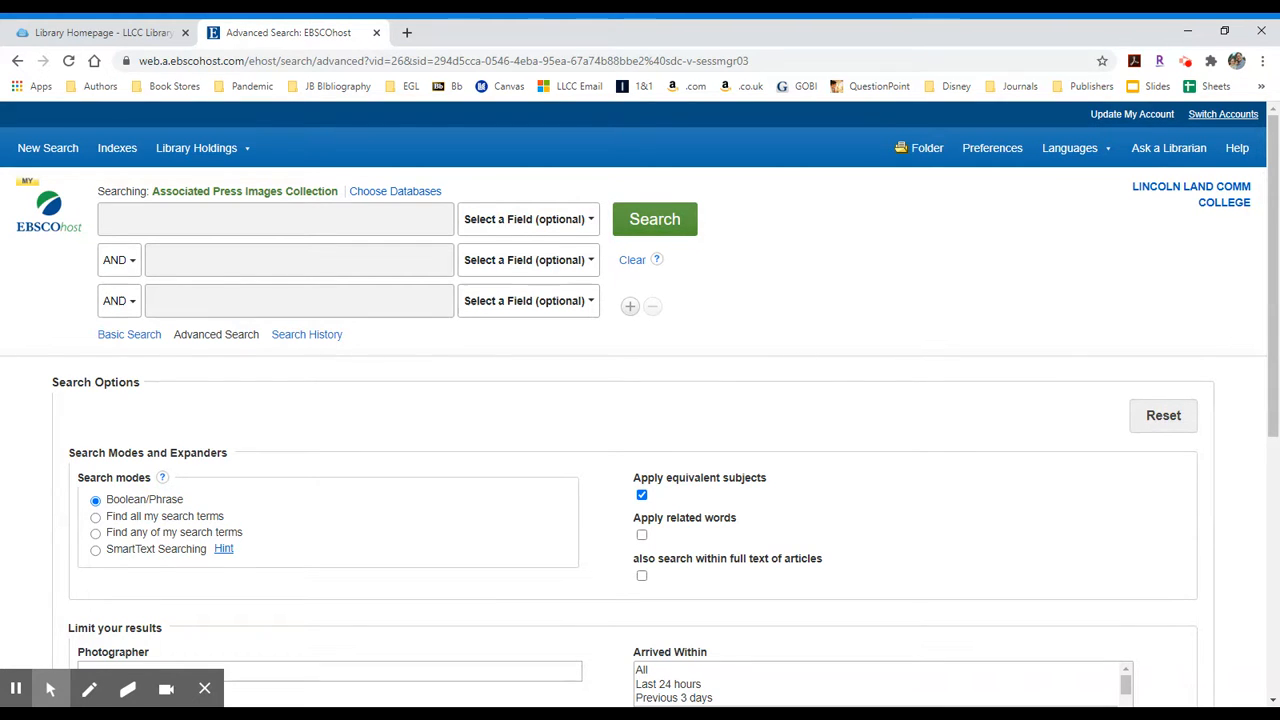
Review the search options, leaving the arrival-date and source-type limits at all
{"action": "left_click", "coordinate": [298, 260]}
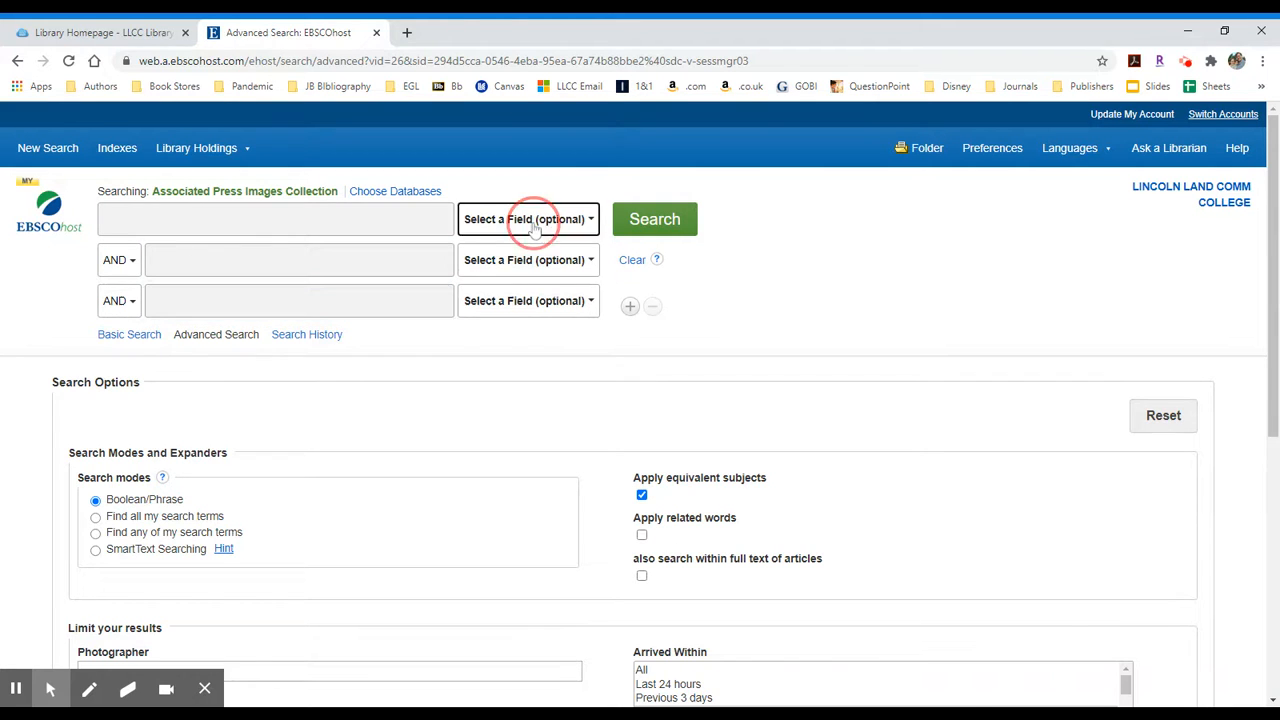
{"action": "left_click", "coordinate": [528, 218]}
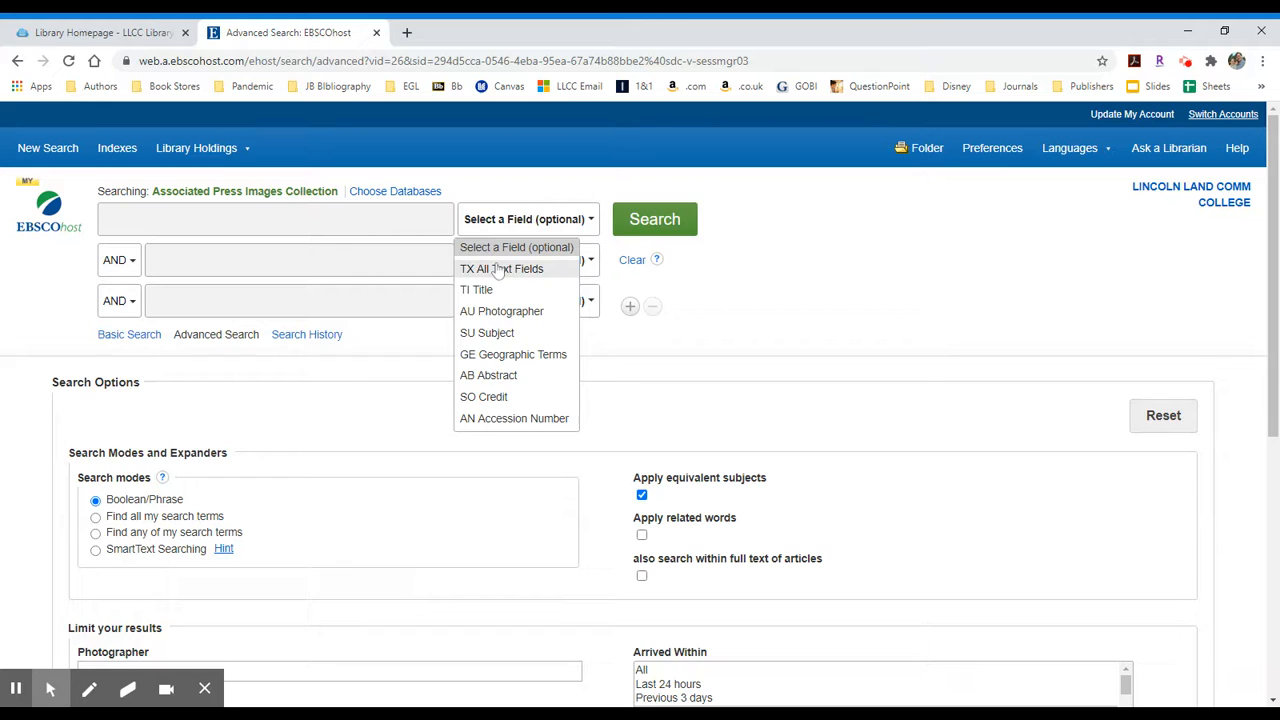
{"action": "mouse_move", "coordinate": [488, 332]}
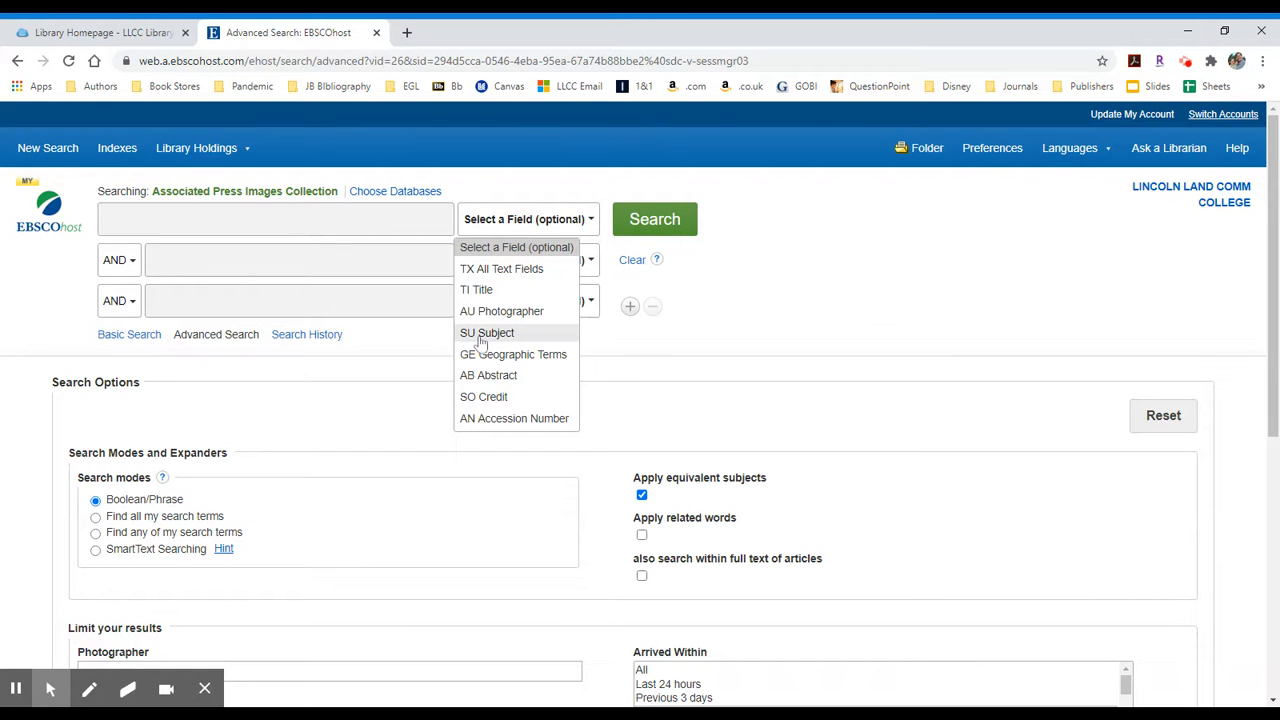
{"action": "mouse_move", "coordinate": [500, 312]}
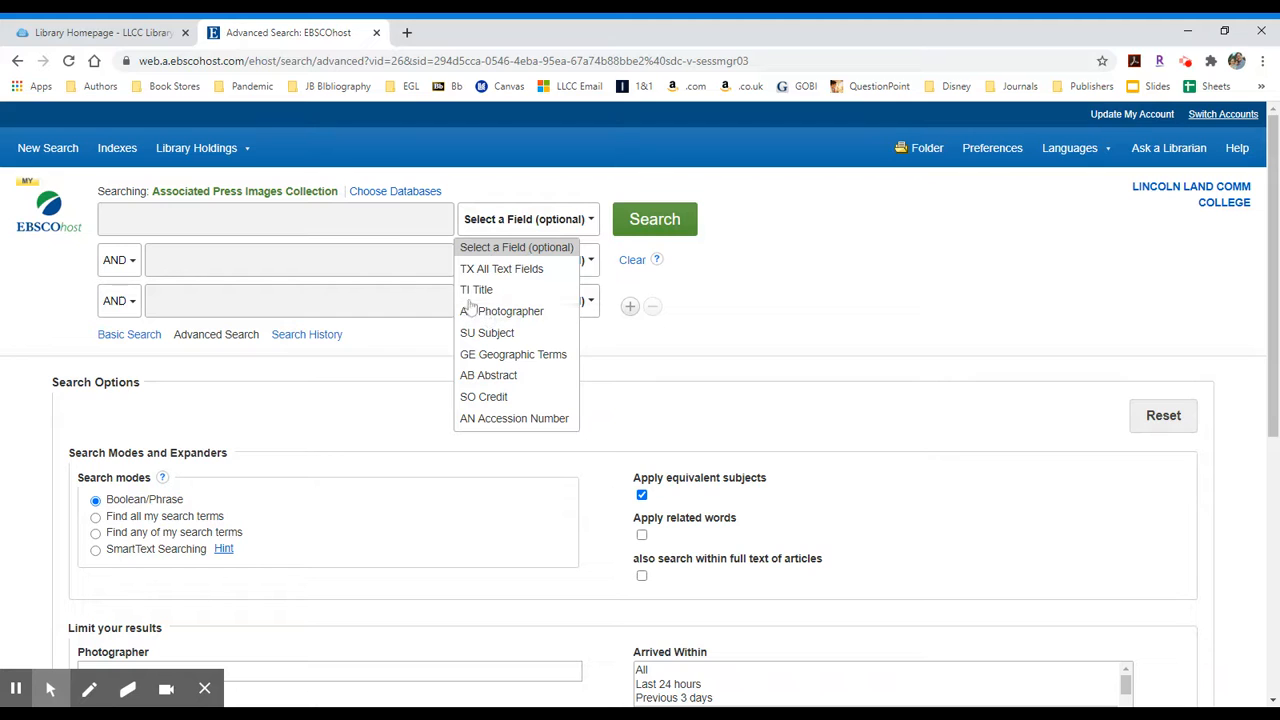
{"action": "mouse_move", "coordinate": [488, 332]}
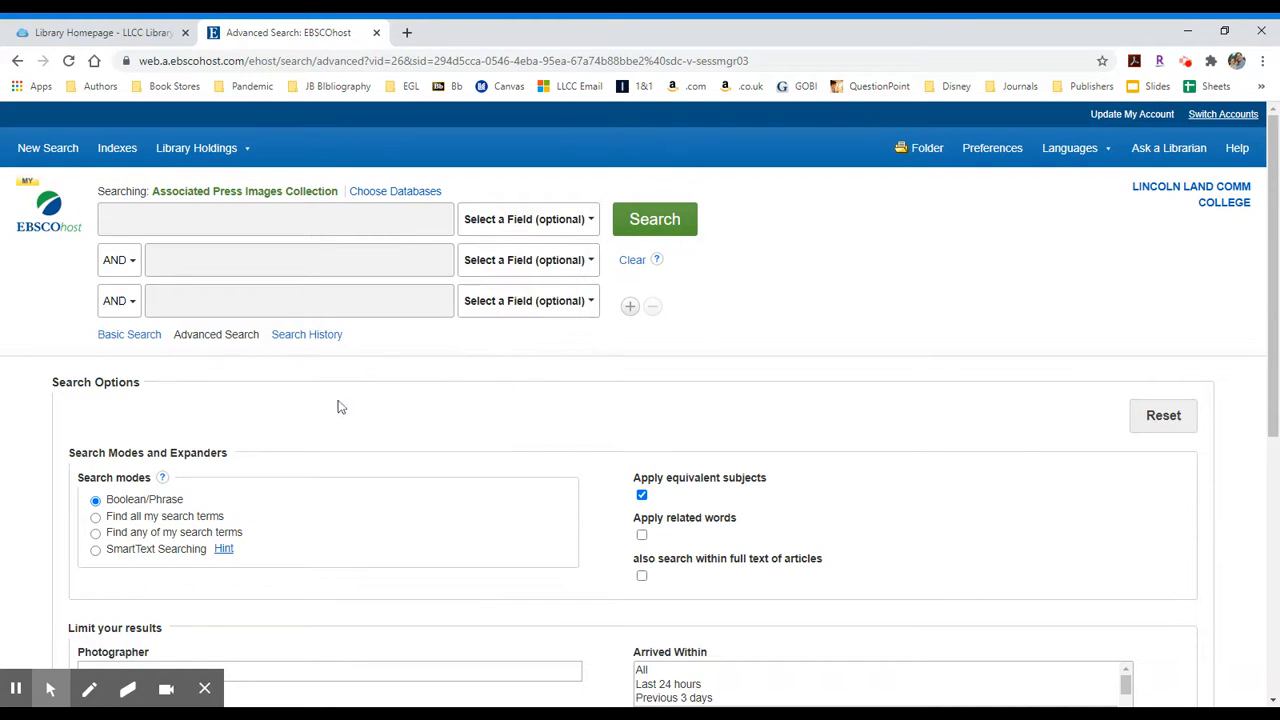
{"action": "scroll", "scroll_direction": "down", "scroll_amount": 3}
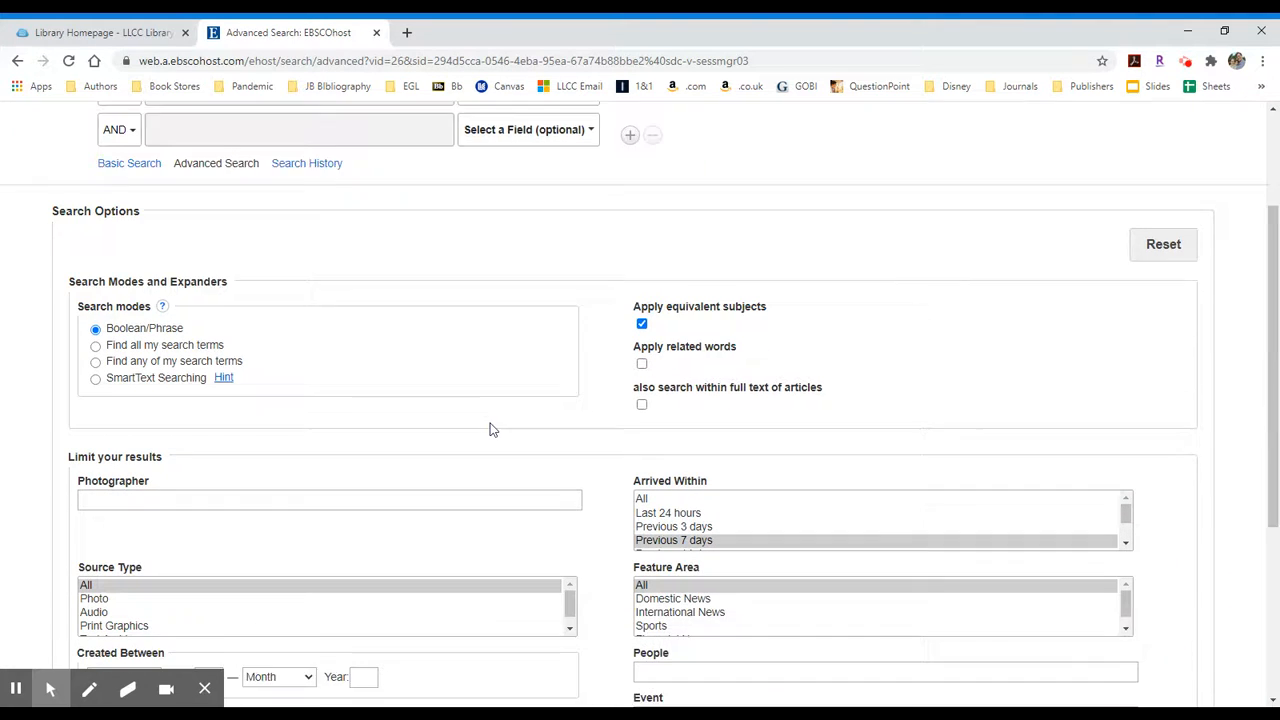
{"action": "scroll", "scroll_direction": "down", "scroll_amount": 3}
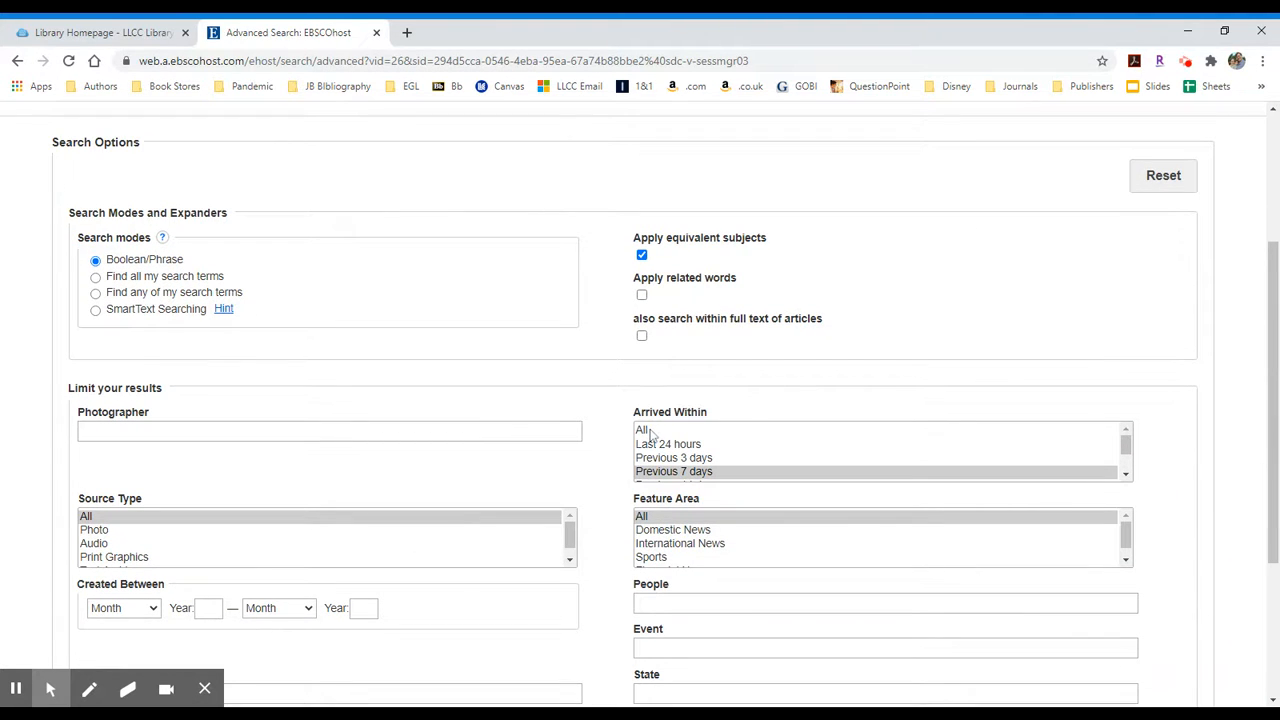
{"action": "left_click", "coordinate": [642, 430]}
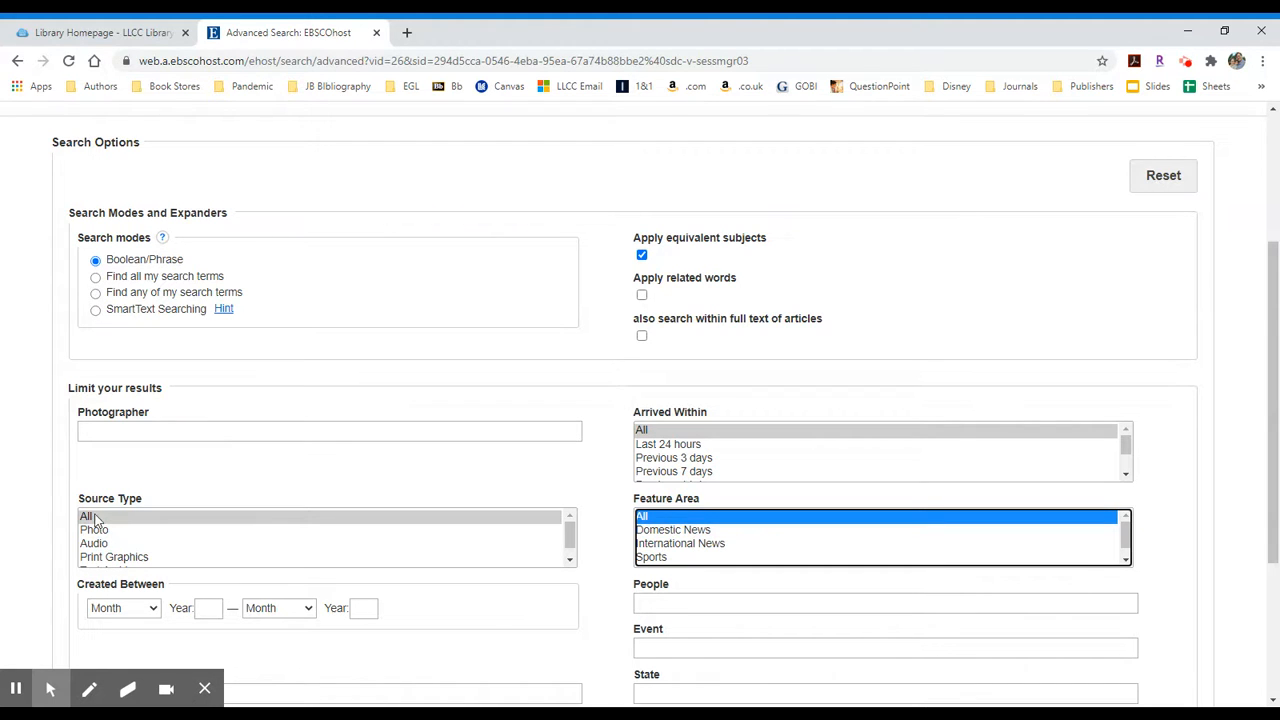
{"action": "left_click", "coordinate": [88, 516]}
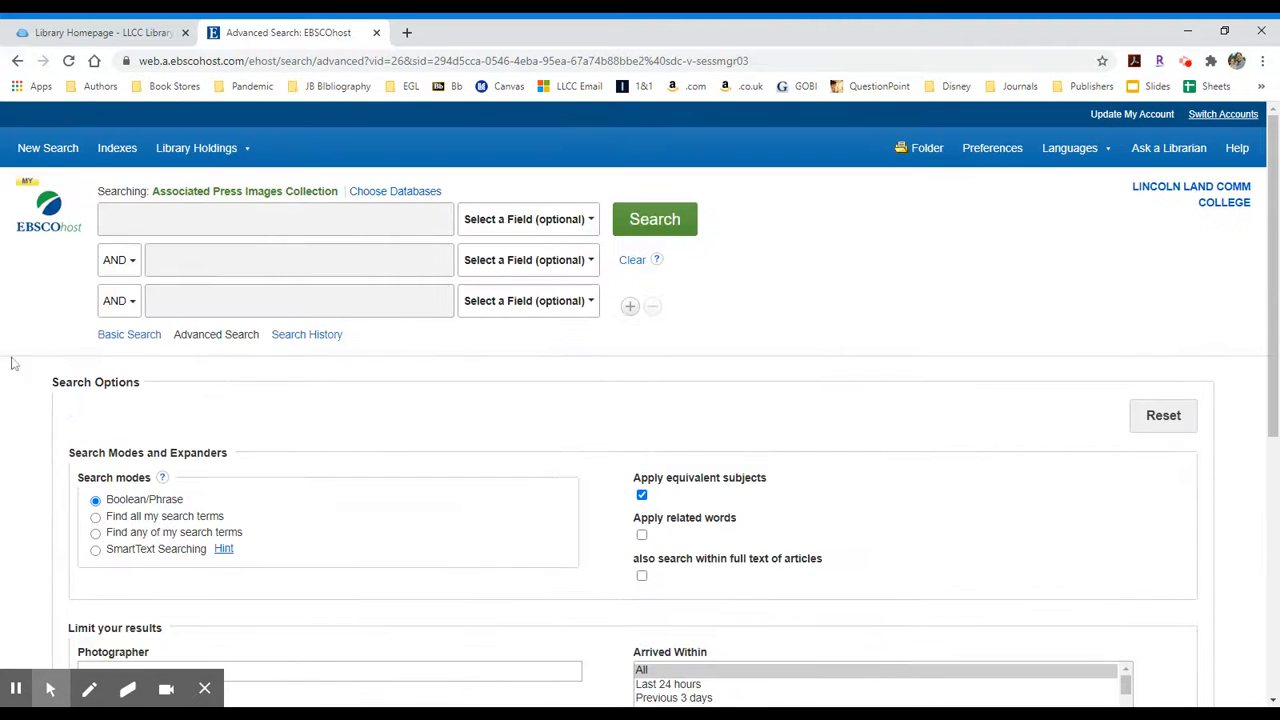
Search for bird banding and scroll the 28 results to item 3, Bird Banding
{"action": "left_click", "coordinate": [276, 218]}
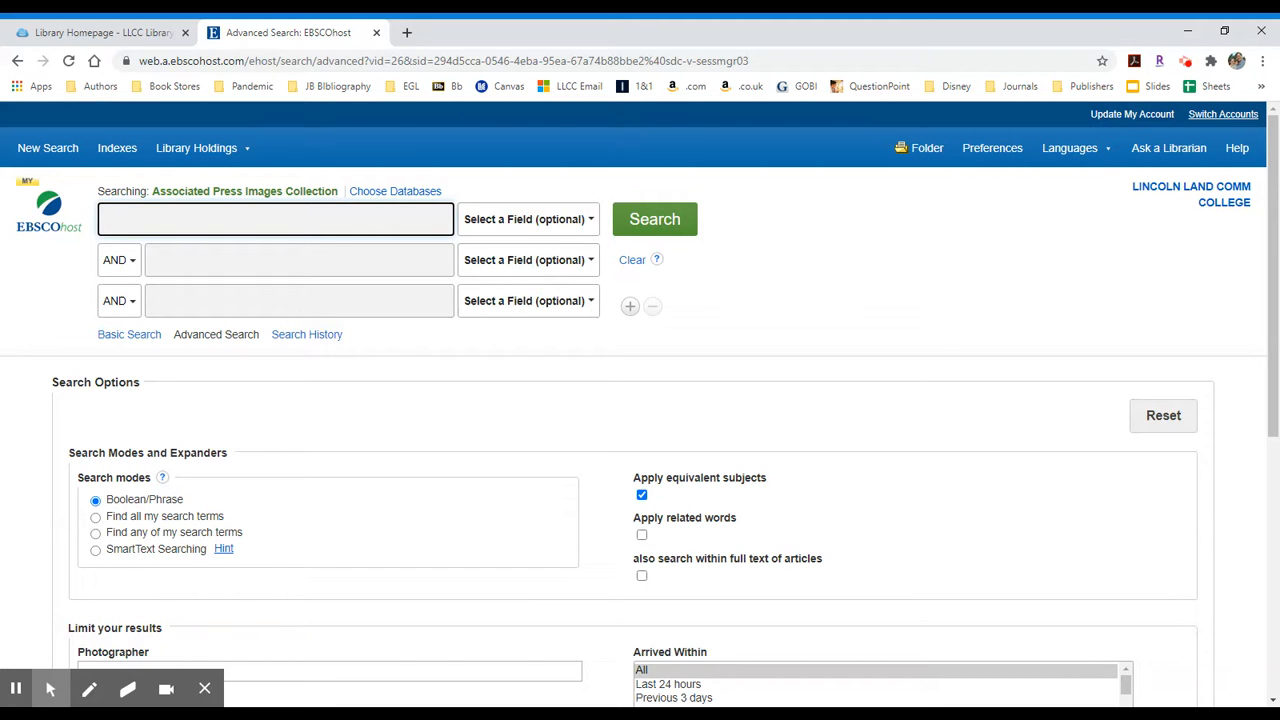
{"action": "type", "text": "bird banding"}
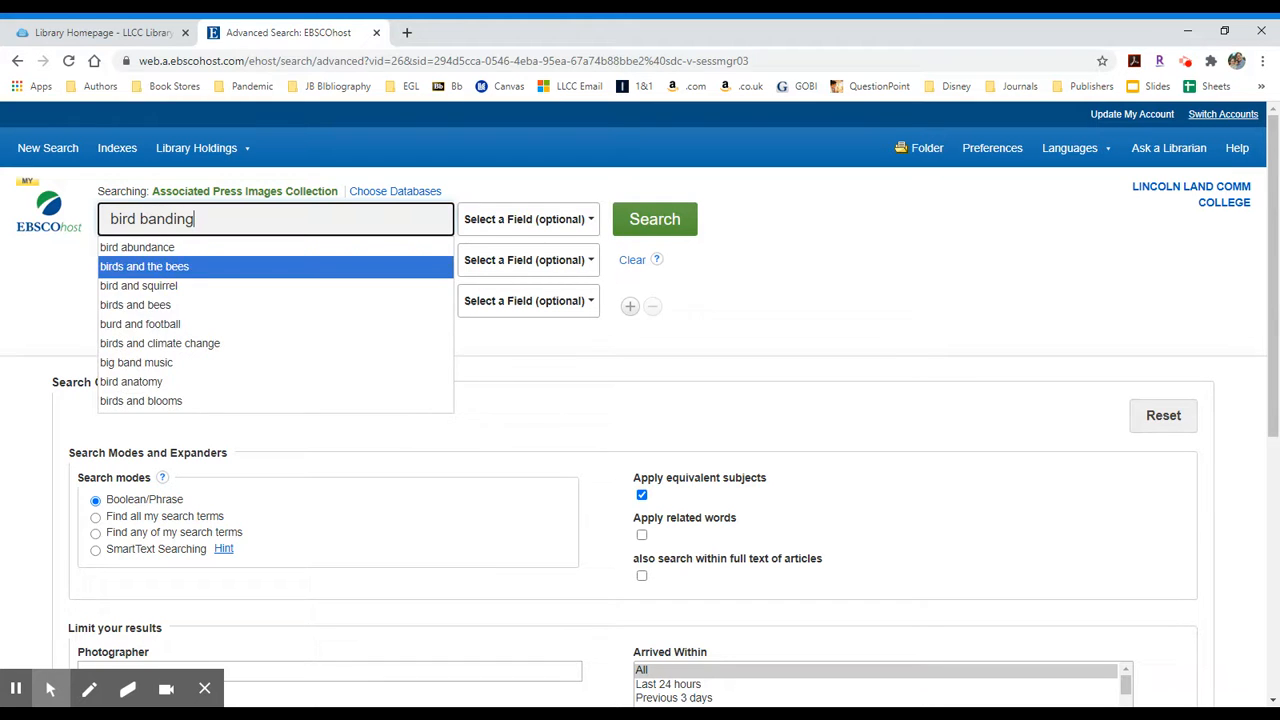
{"action": "left_click", "coordinate": [654, 218]}
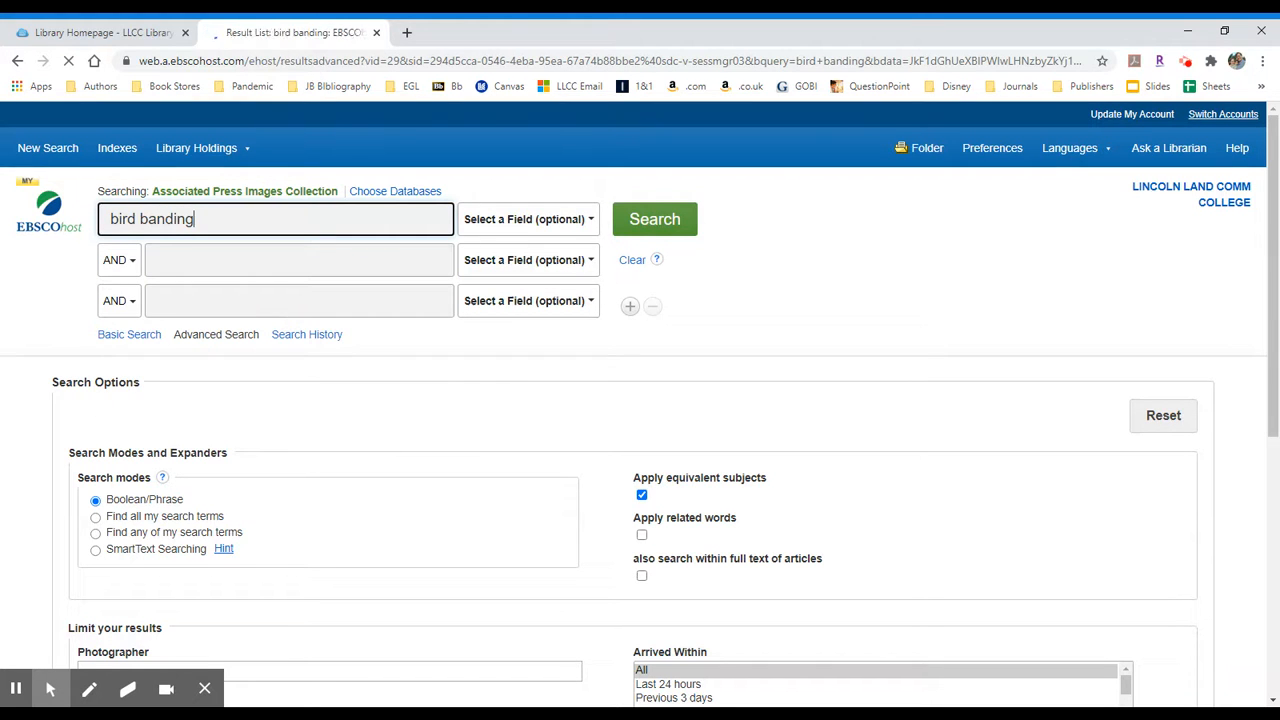
{"action": "left_click", "coordinate": [654, 218]}
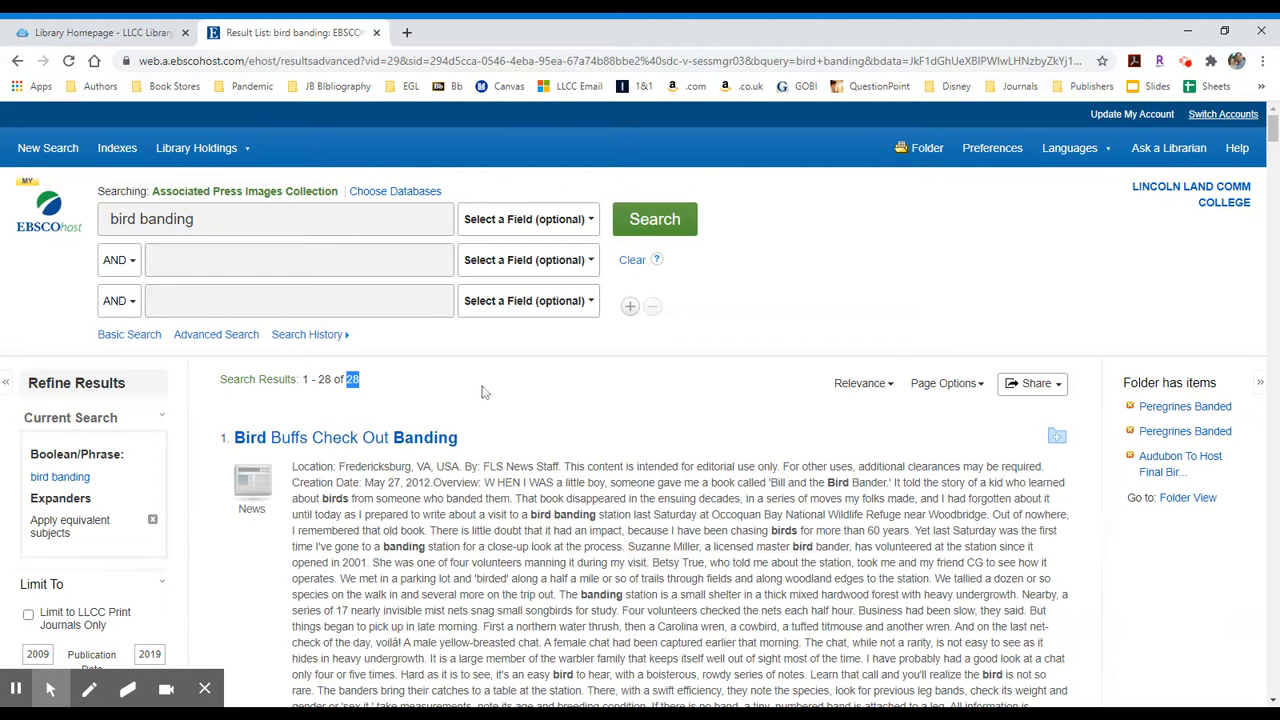
{"action": "scroll", "scroll_direction": "down", "scroll_amount": 3}
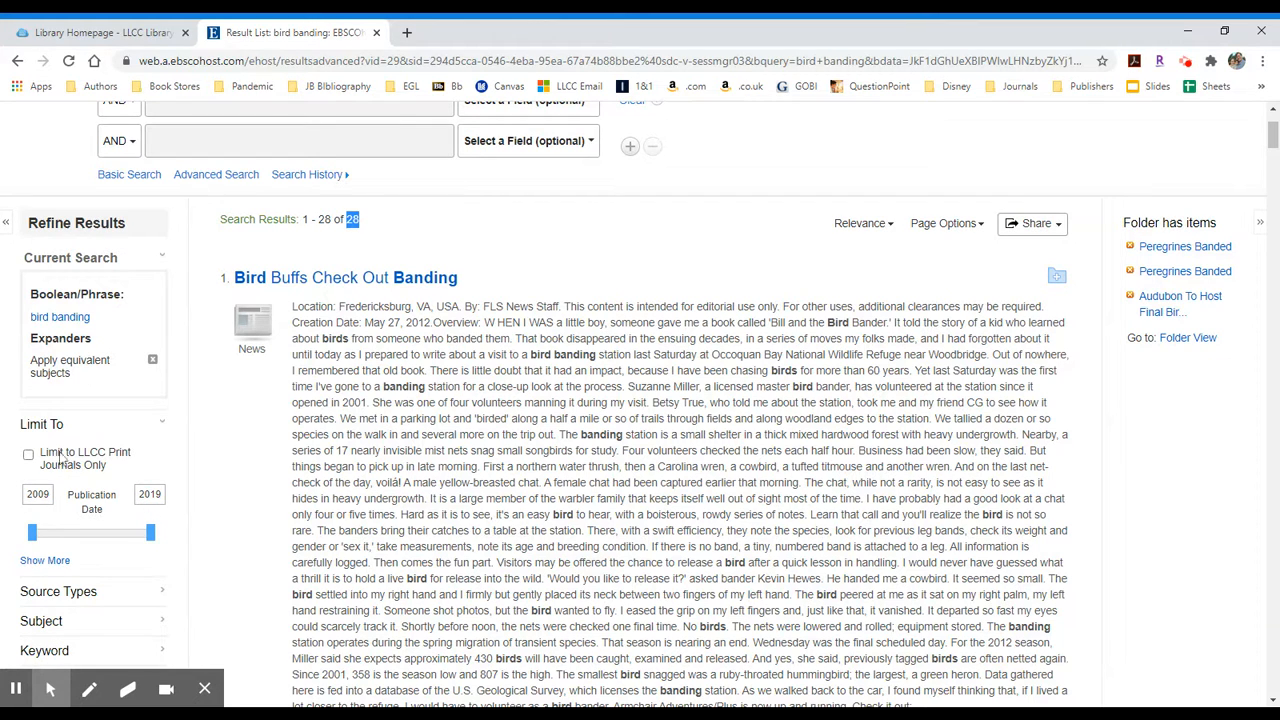
{"action": "mouse_move", "coordinate": [180, 510]}
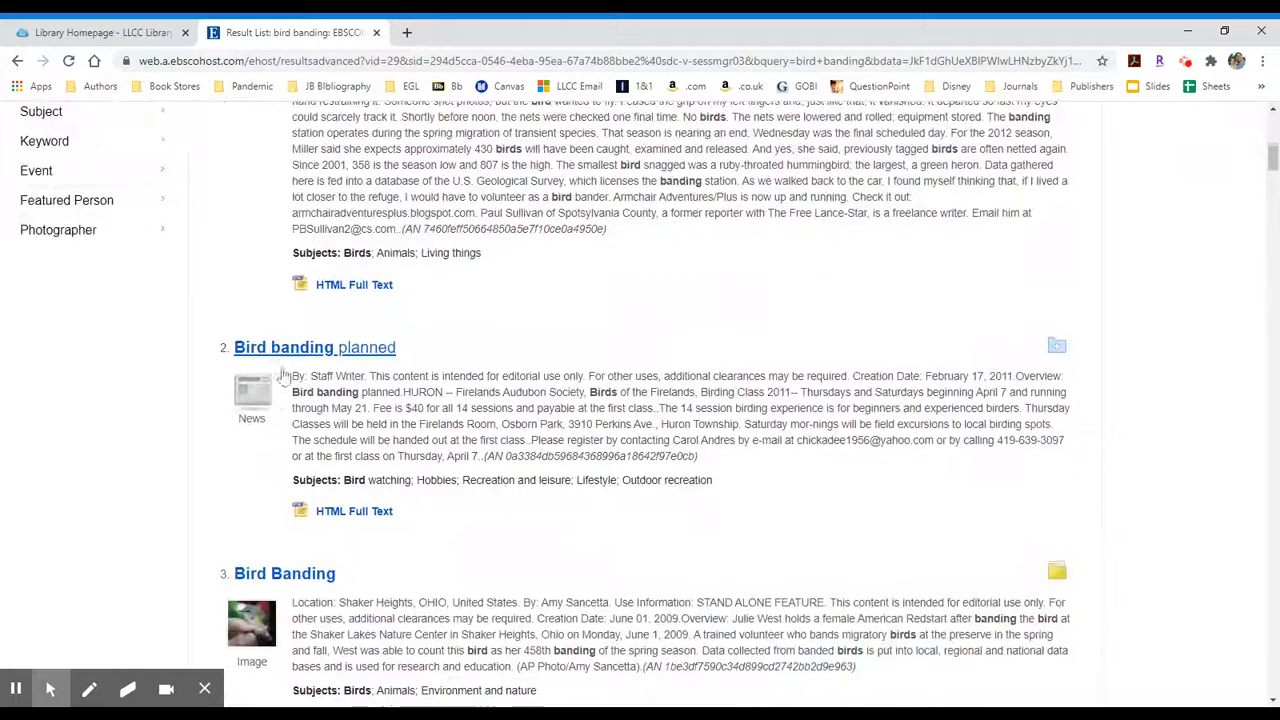
{"action": "scroll", "scroll_direction": "down", "scroll_amount": 3}
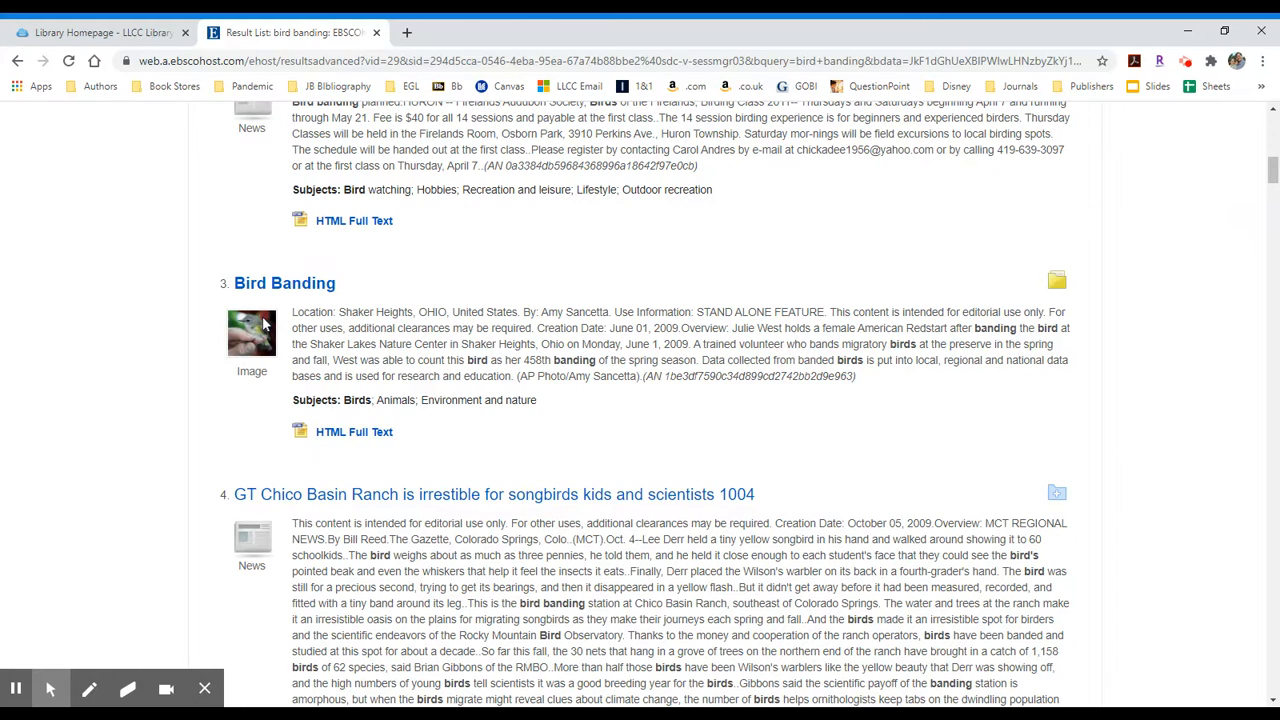
{"action": "mouse_move", "coordinate": [354, 432]}
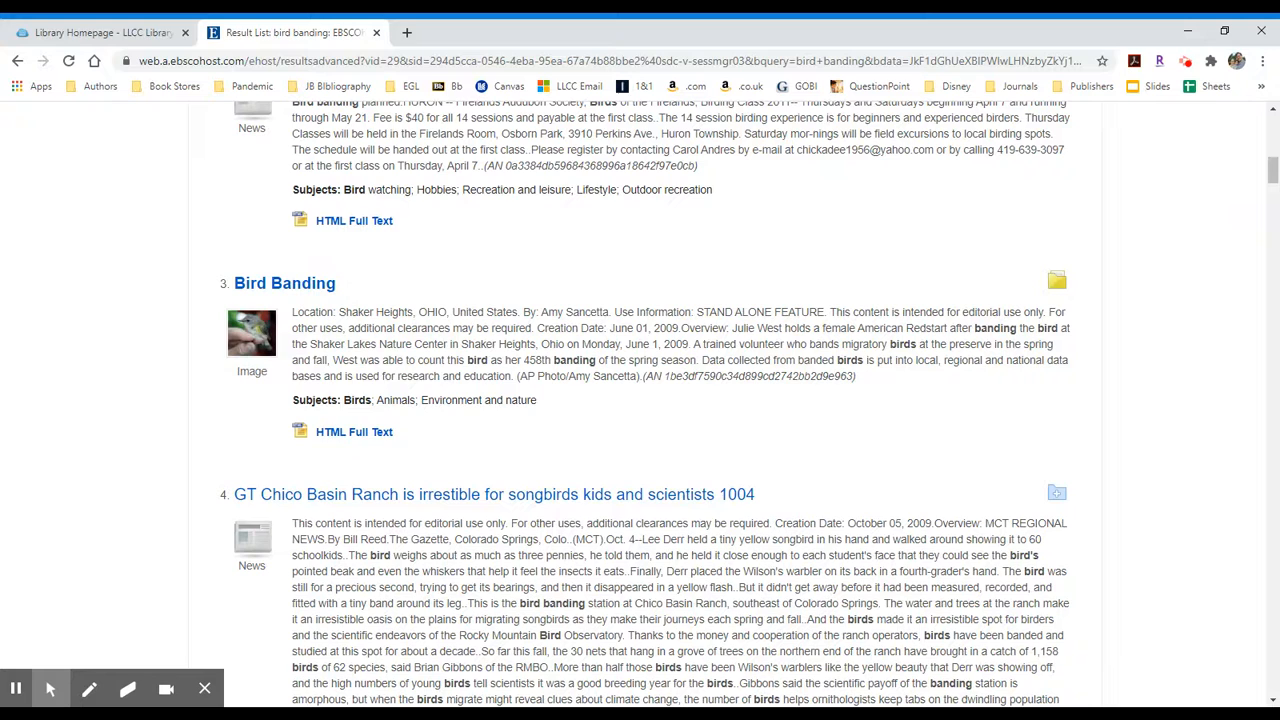
{"action": "left_click_drag", "start_coordinate": [292, 400], "coordinate": [536, 400]}
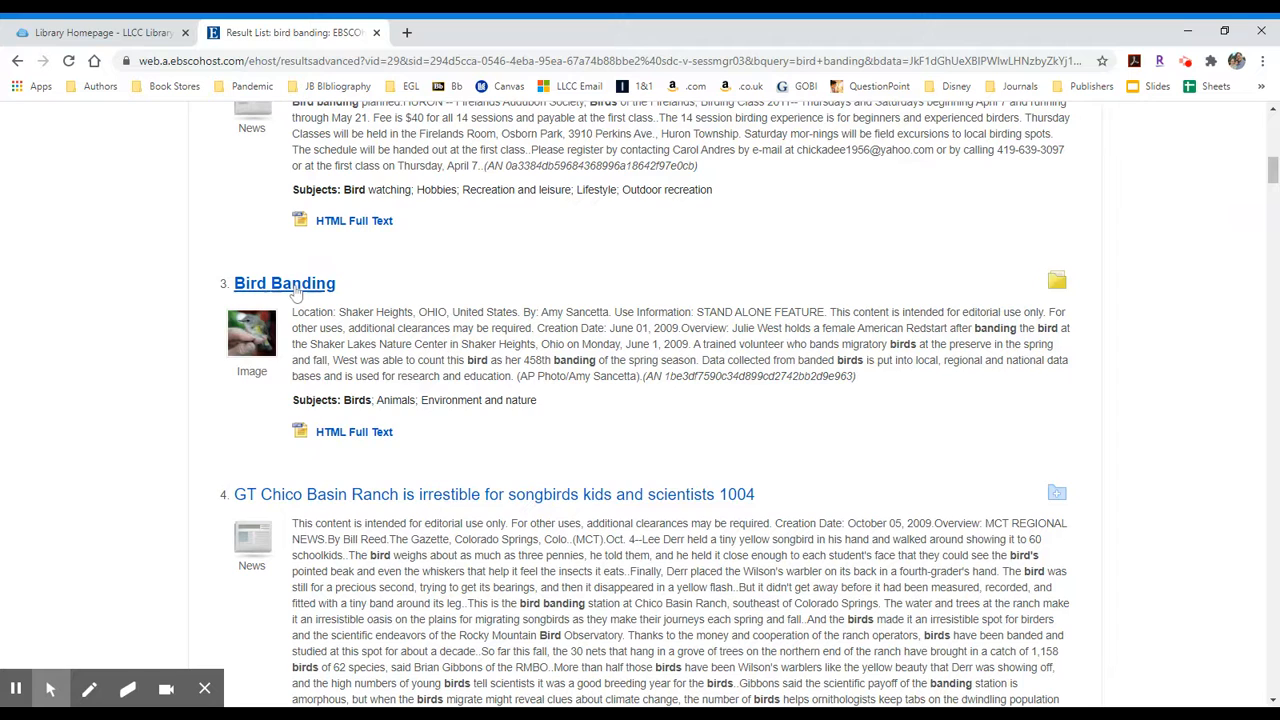
View the Bird Banding image record and look through its details
{"action": "left_click", "coordinate": [284, 284]}
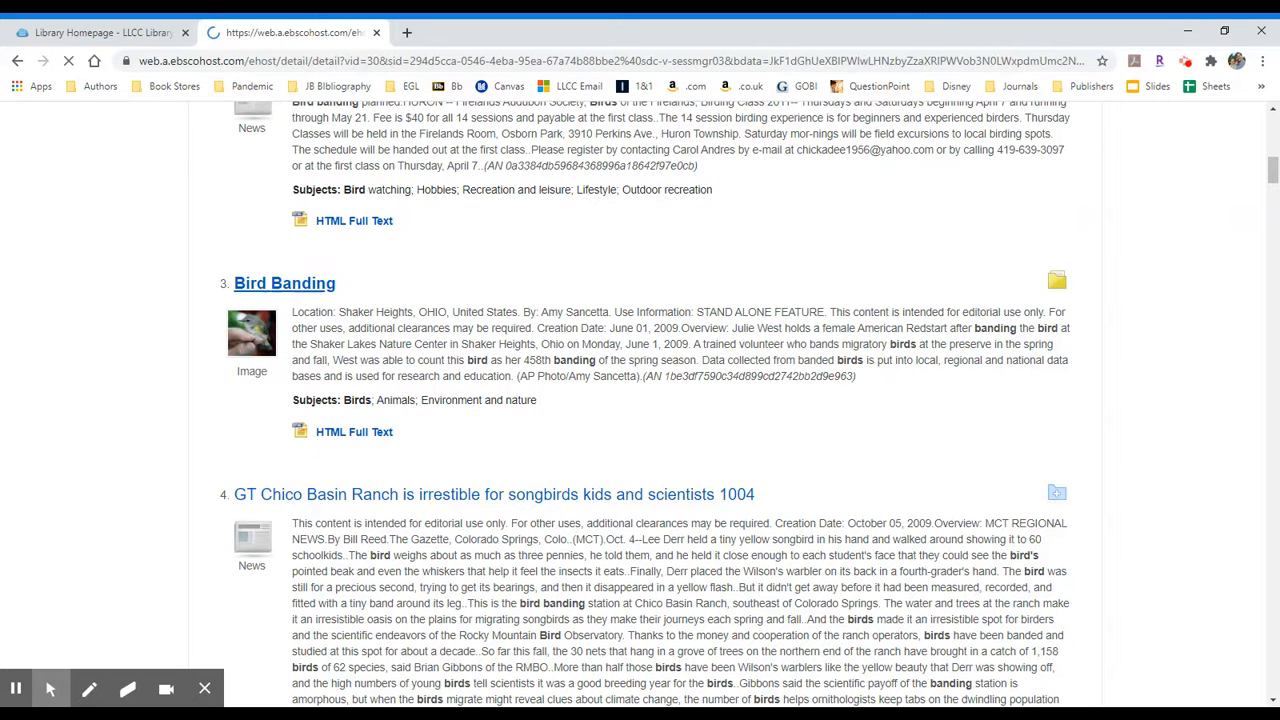
{"action": "left_click", "coordinate": [284, 284]}
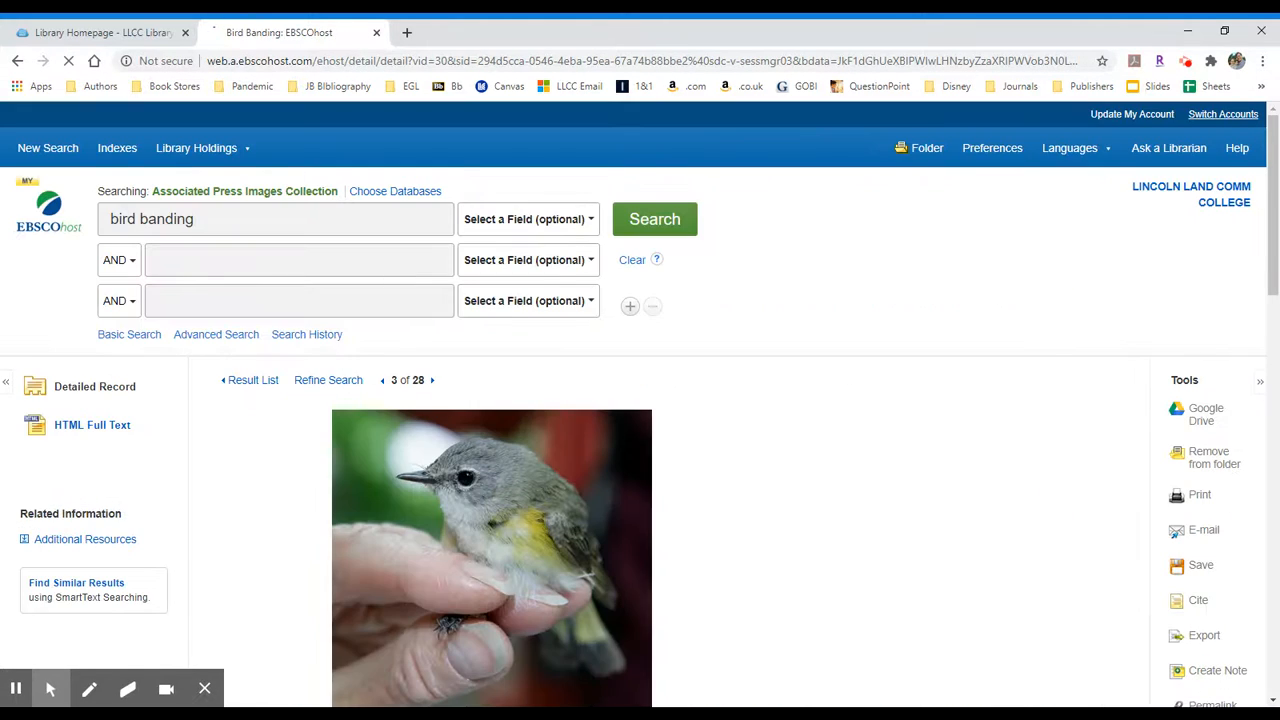
{"action": "scroll", "scroll_direction": "down", "scroll_amount": 3}
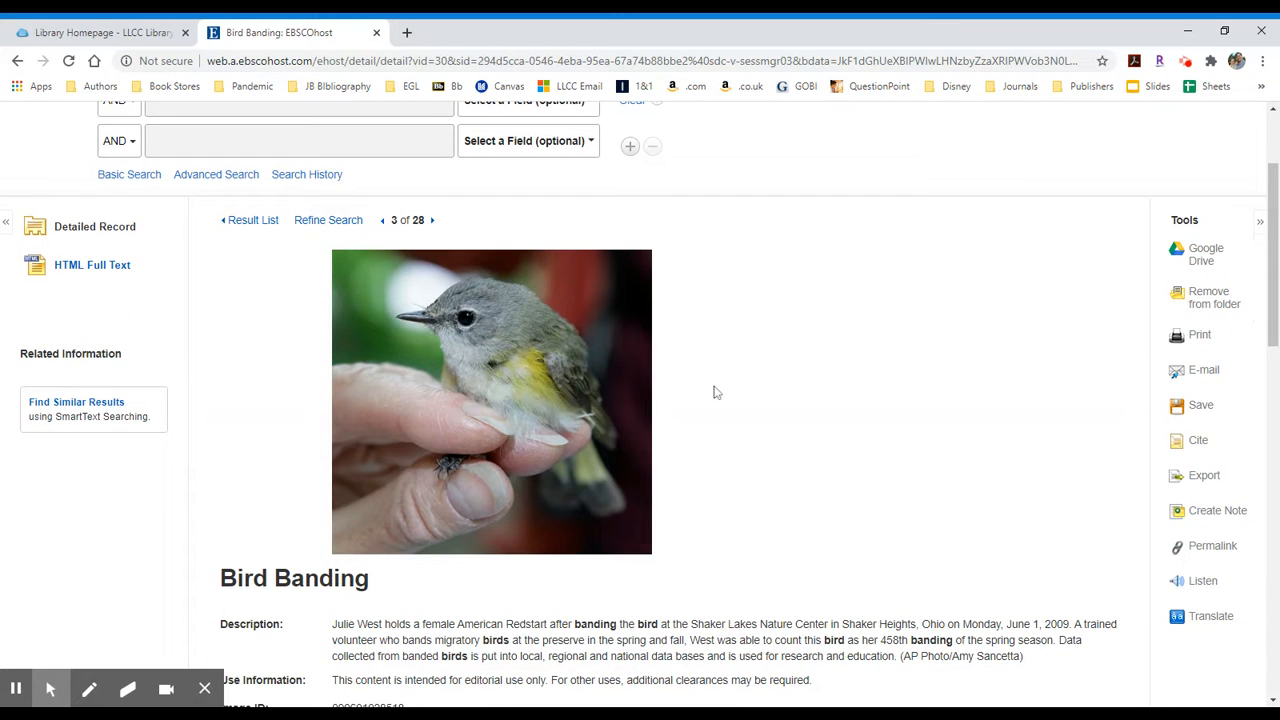
{"action": "mouse_move", "coordinate": [652, 380]}
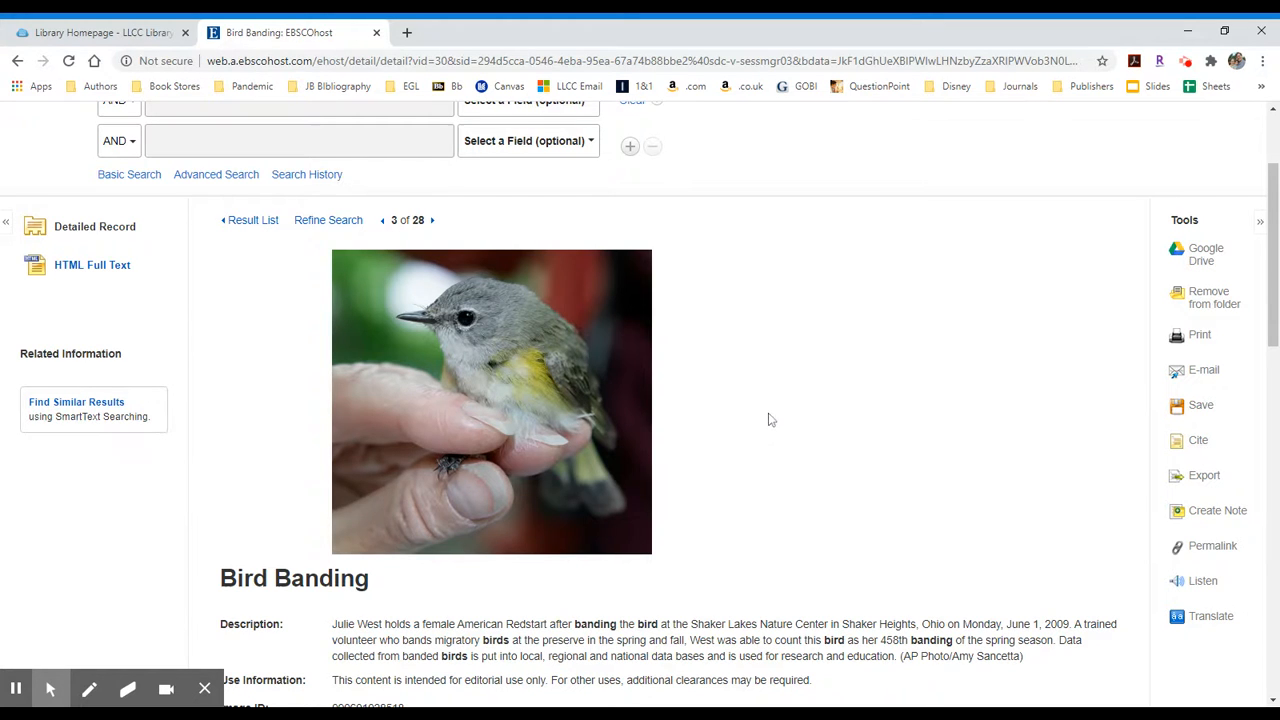
{"action": "scroll", "scroll_direction": "down", "scroll_amount": 3}
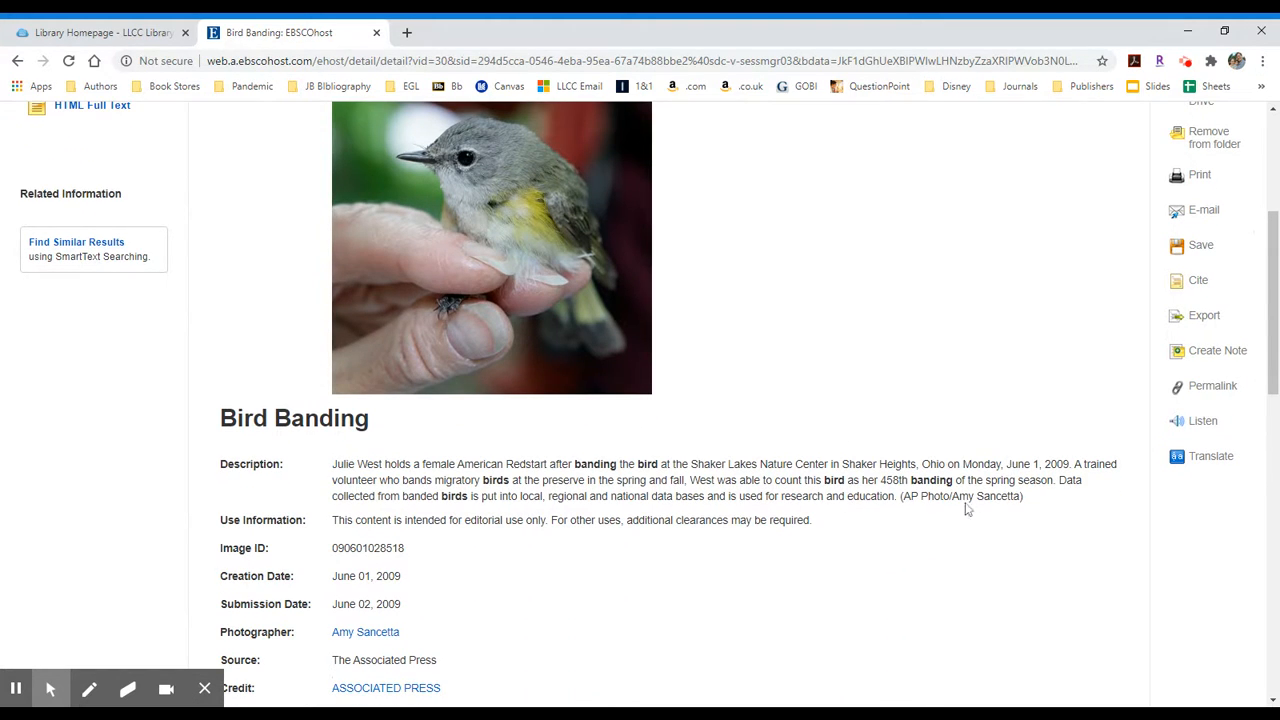
{"action": "double_click", "coordinate": [980, 496]}
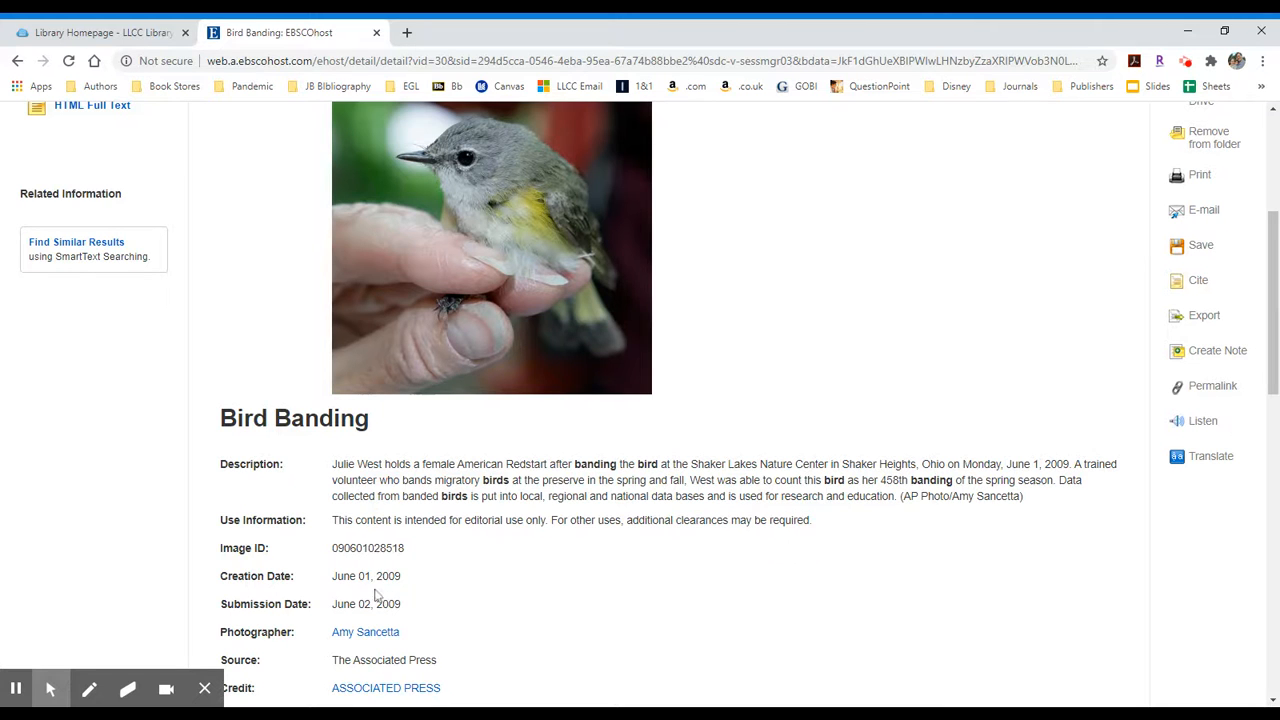
{"action": "scroll", "scroll_direction": "up", "scroll_amount": 3}
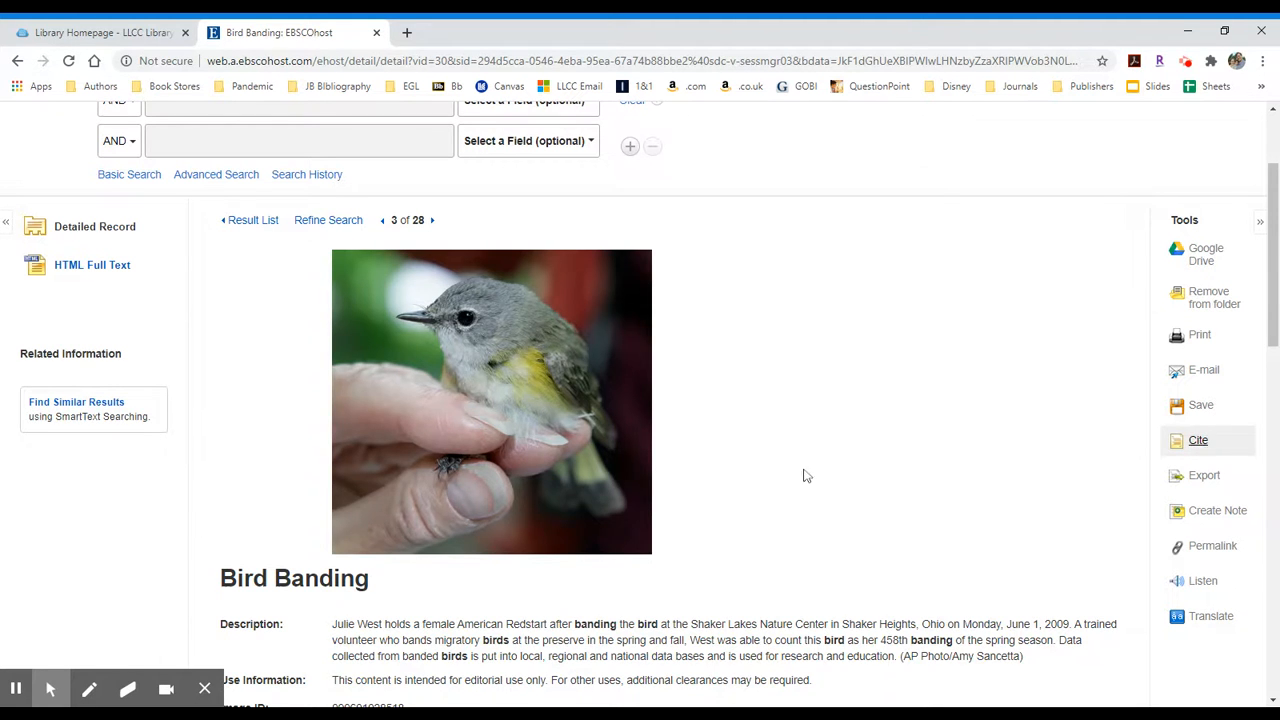
Select the MLA citation text in the Citation Format panel, then close the panel
{"action": "left_click", "coordinate": [1198, 440]}
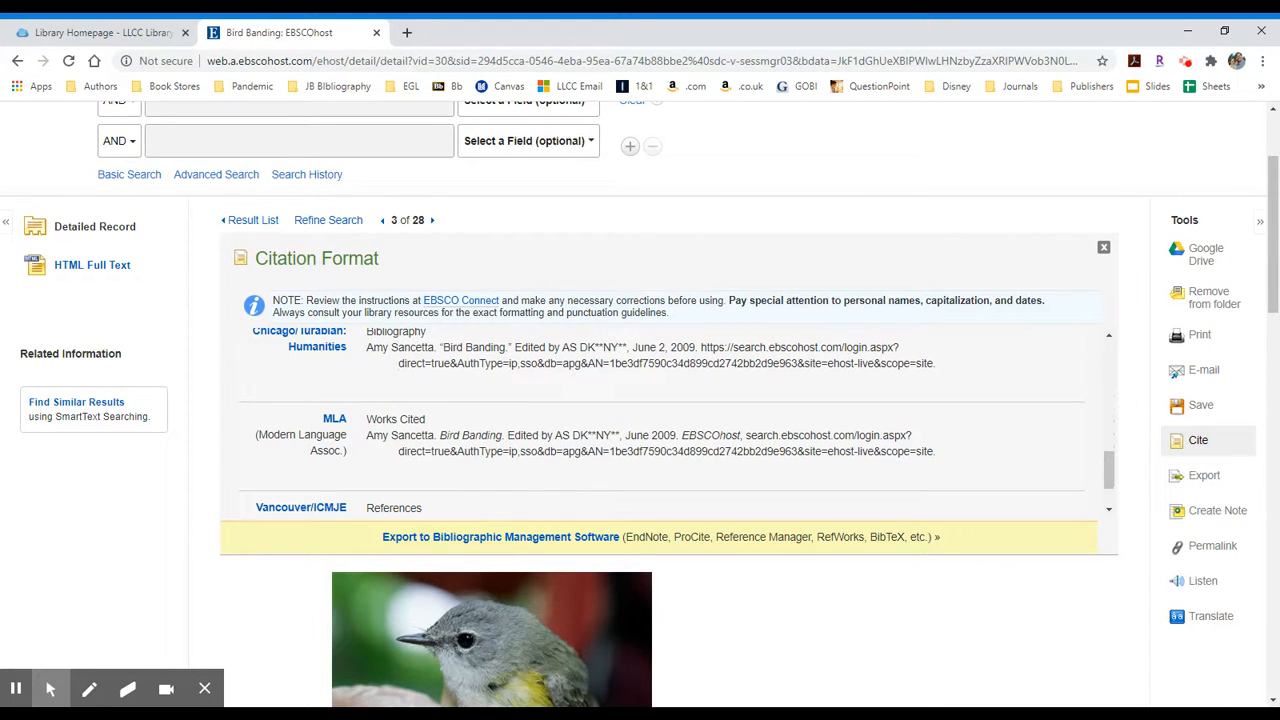
{"action": "left_click_drag", "start_coordinate": [368, 436], "coordinate": [934, 452]}
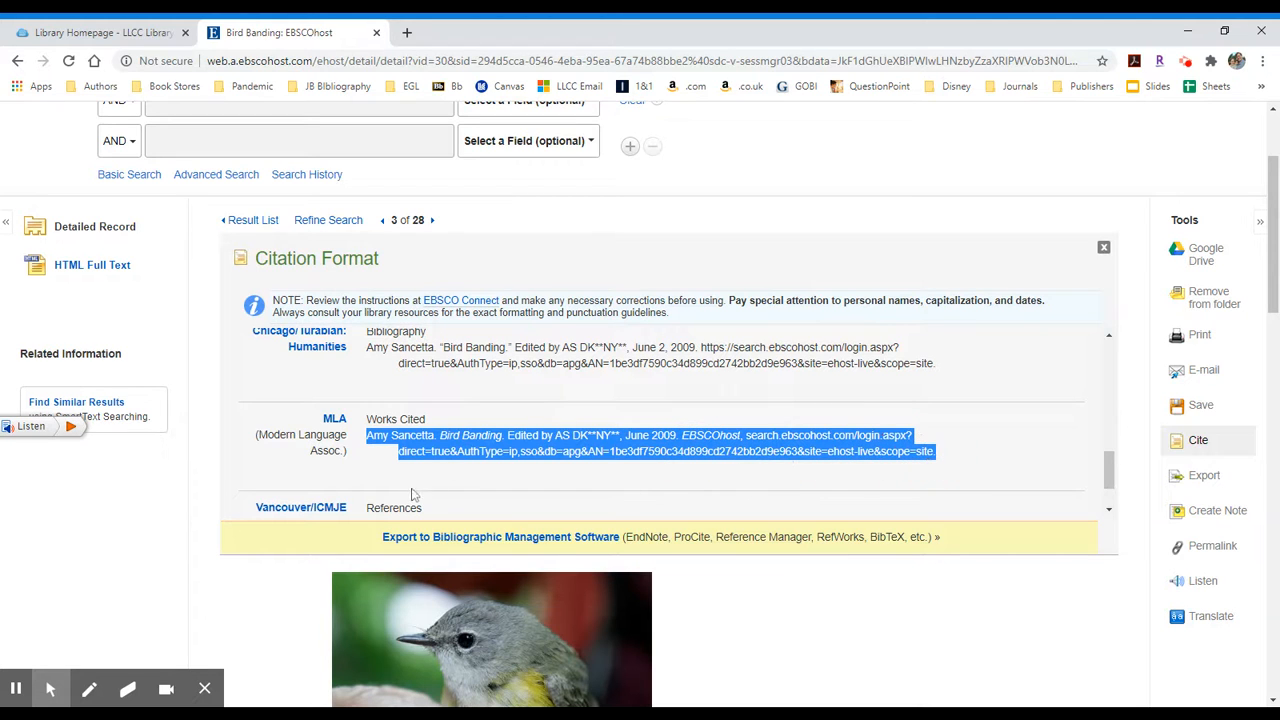
{"action": "mouse_move", "coordinate": [392, 446]}
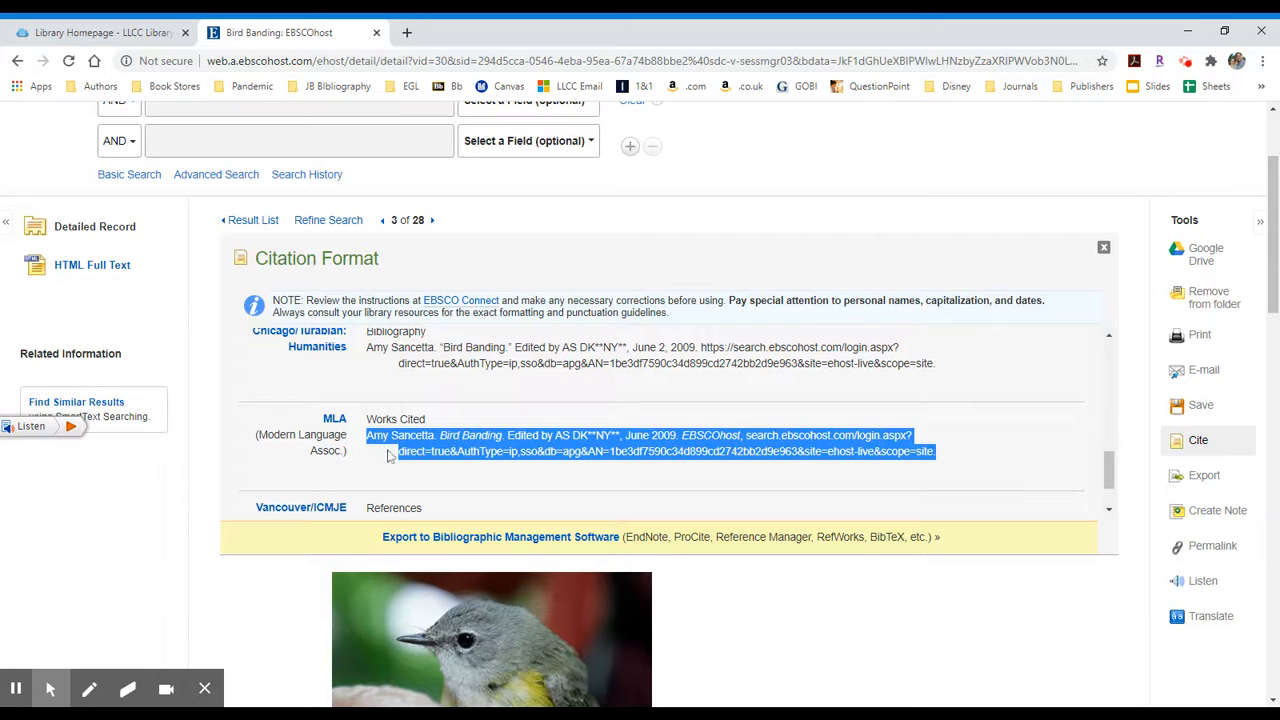
{"action": "mouse_move", "coordinate": [288, 242]}
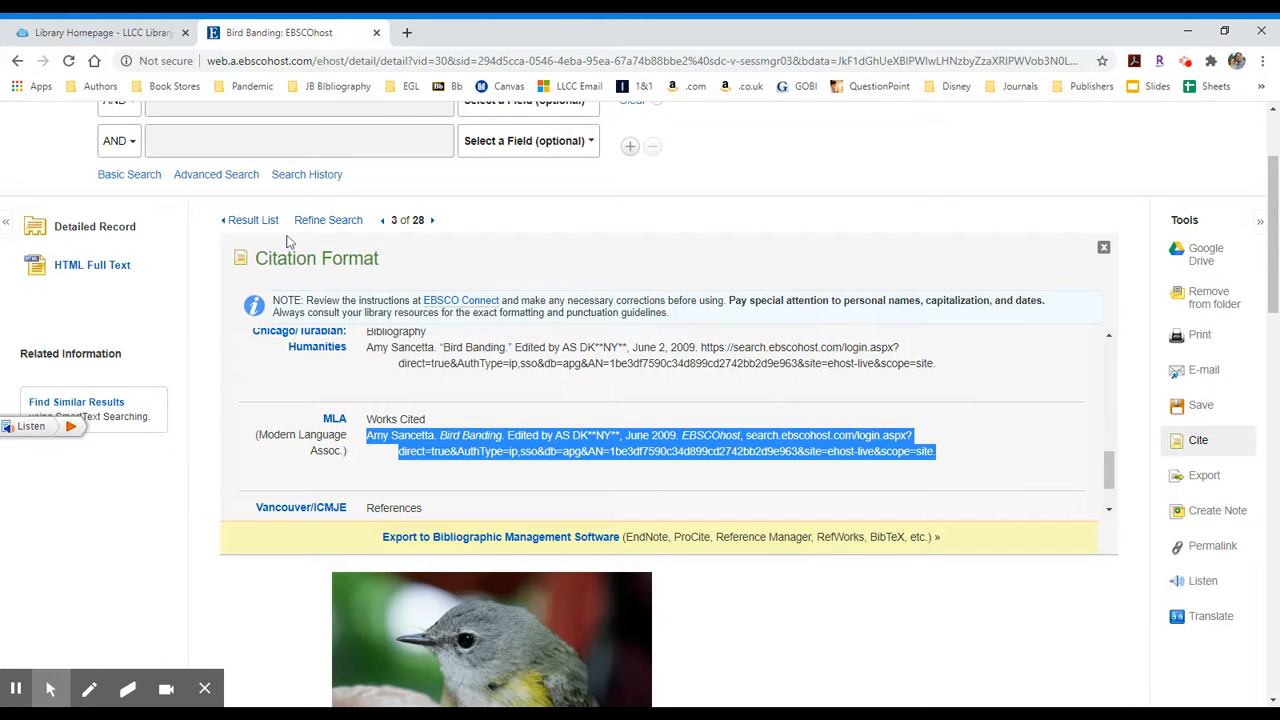
{"action": "left_click", "coordinate": [1104, 248]}
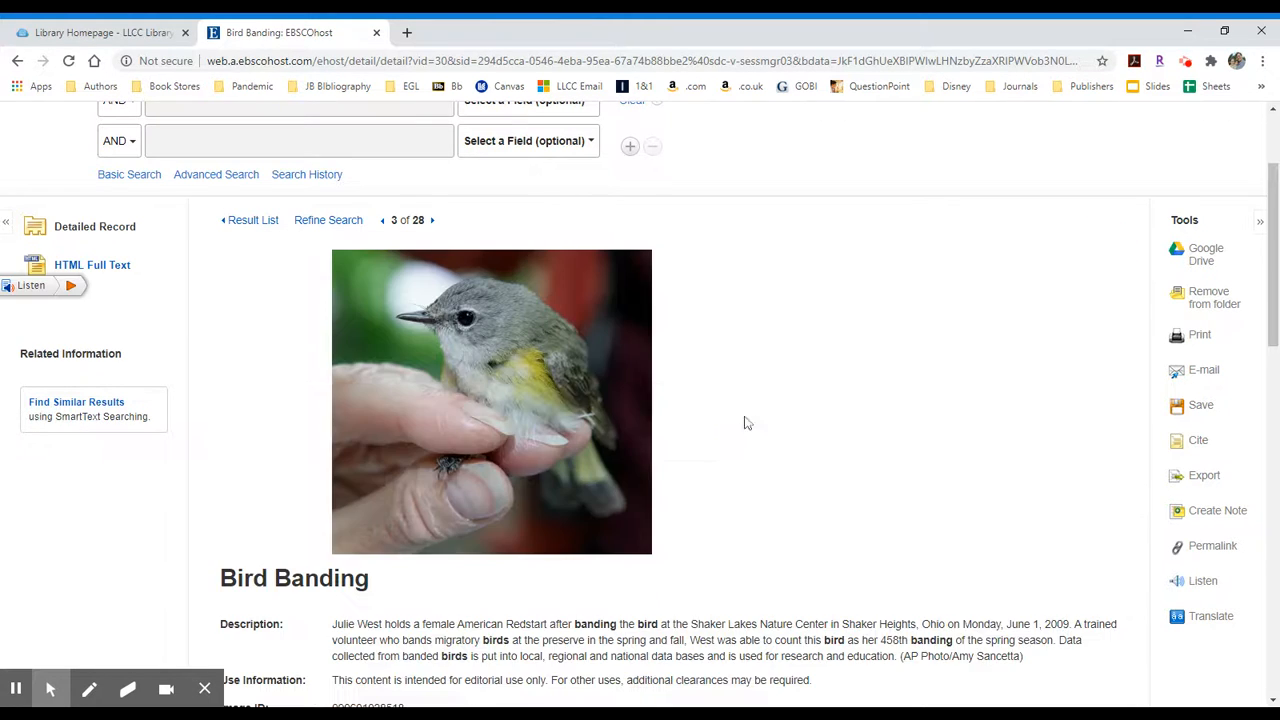
{"action": "scroll", "scroll_direction": "down", "scroll_amount": 3}
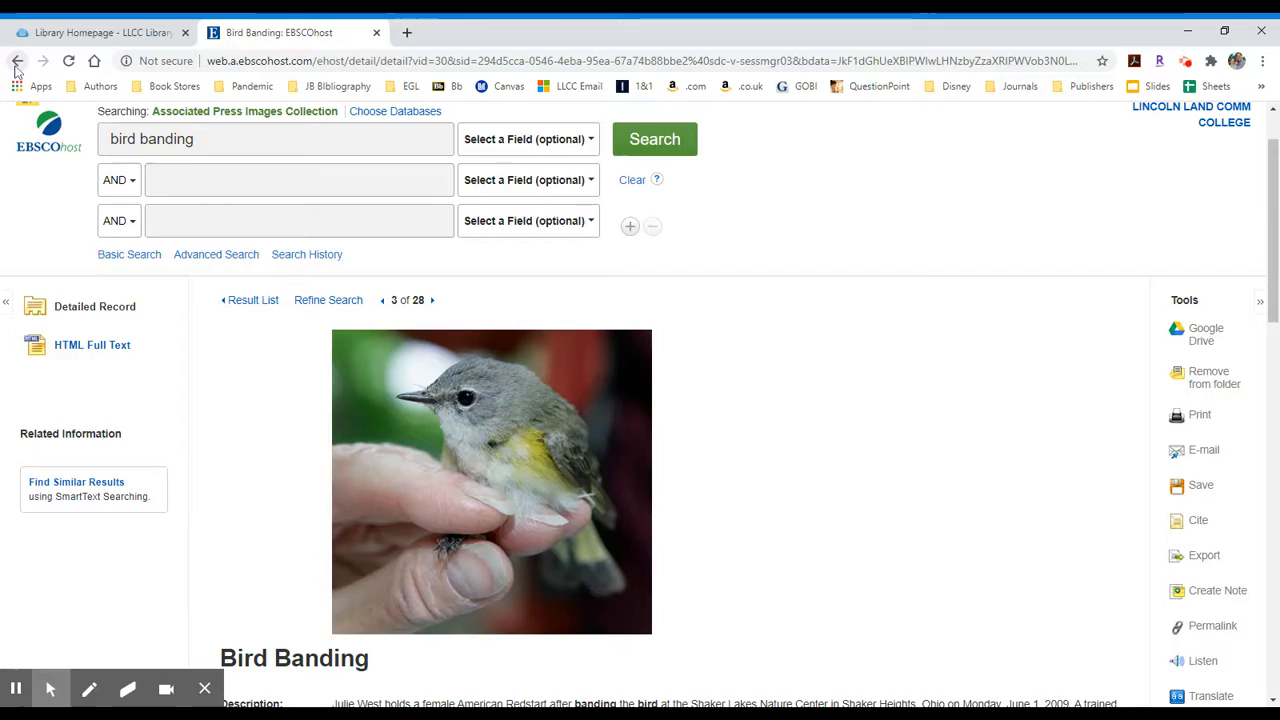
Return to the result list and locate result 11, Peregrines Banded dated April 23, 2012
{"action": "left_click", "coordinate": [16, 60]}
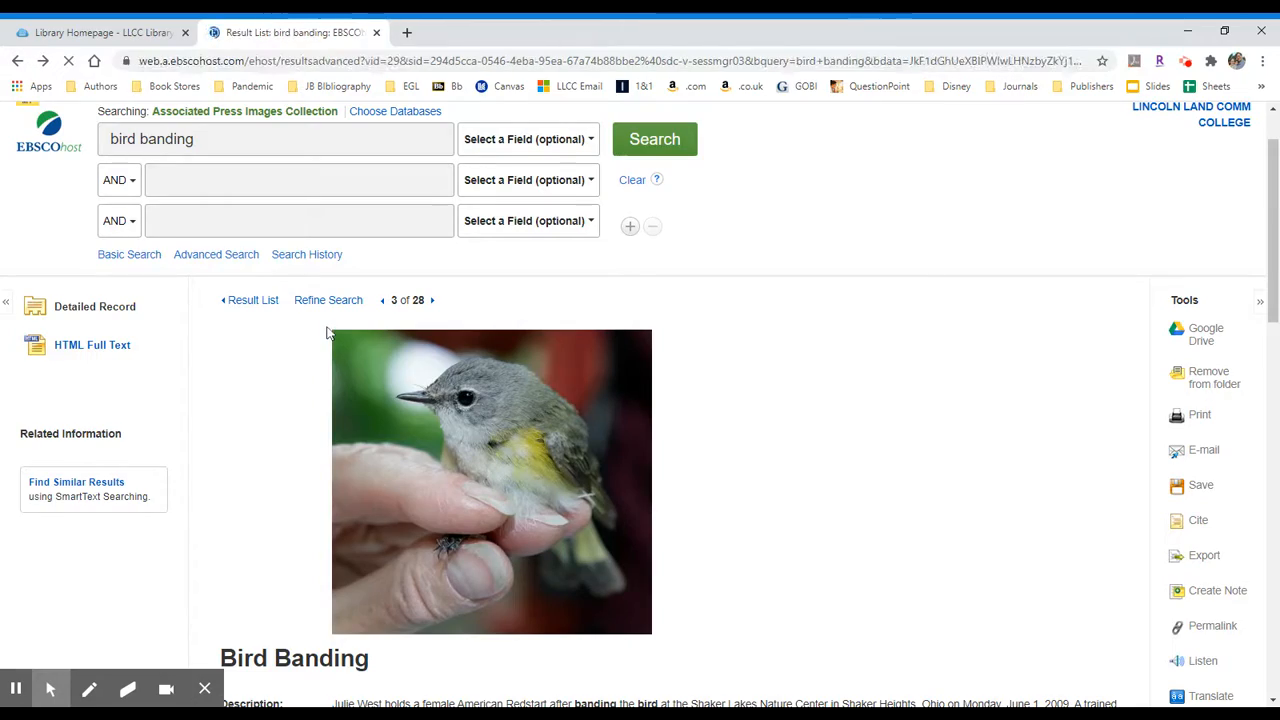
{"action": "left_click", "coordinate": [252, 300]}
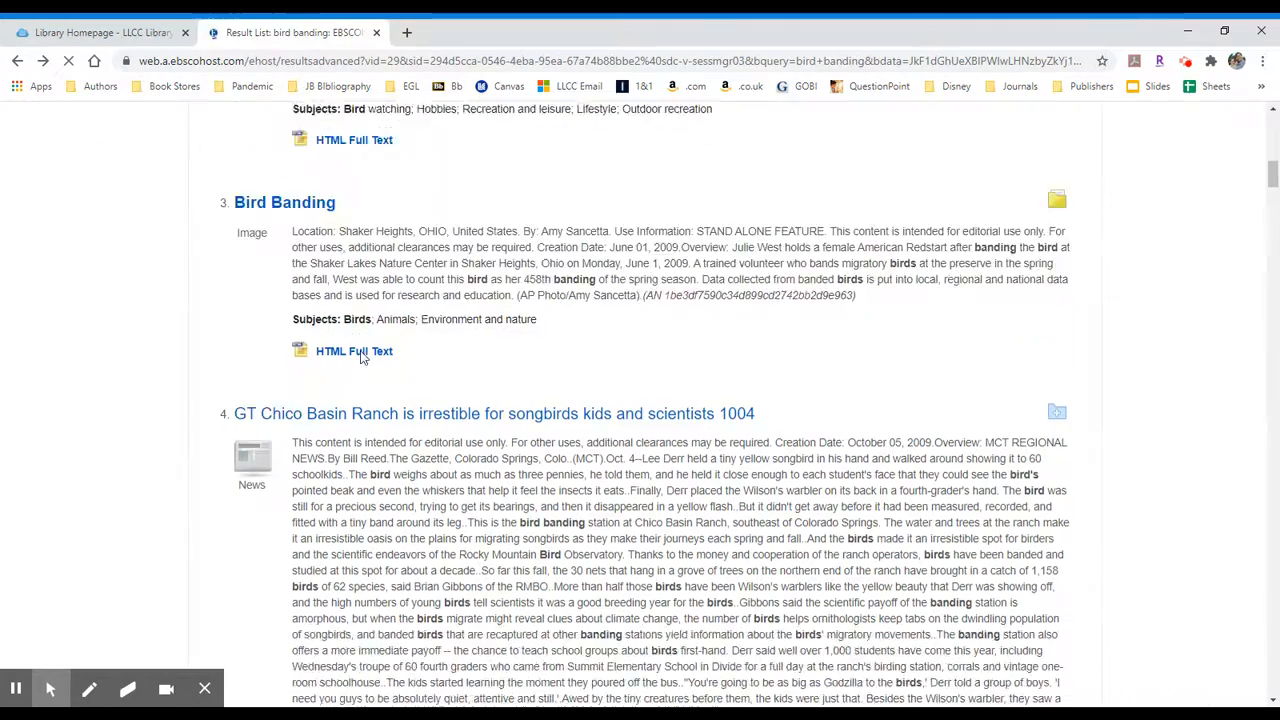
{"action": "scroll", "scroll_direction": "down", "scroll_amount": 3}
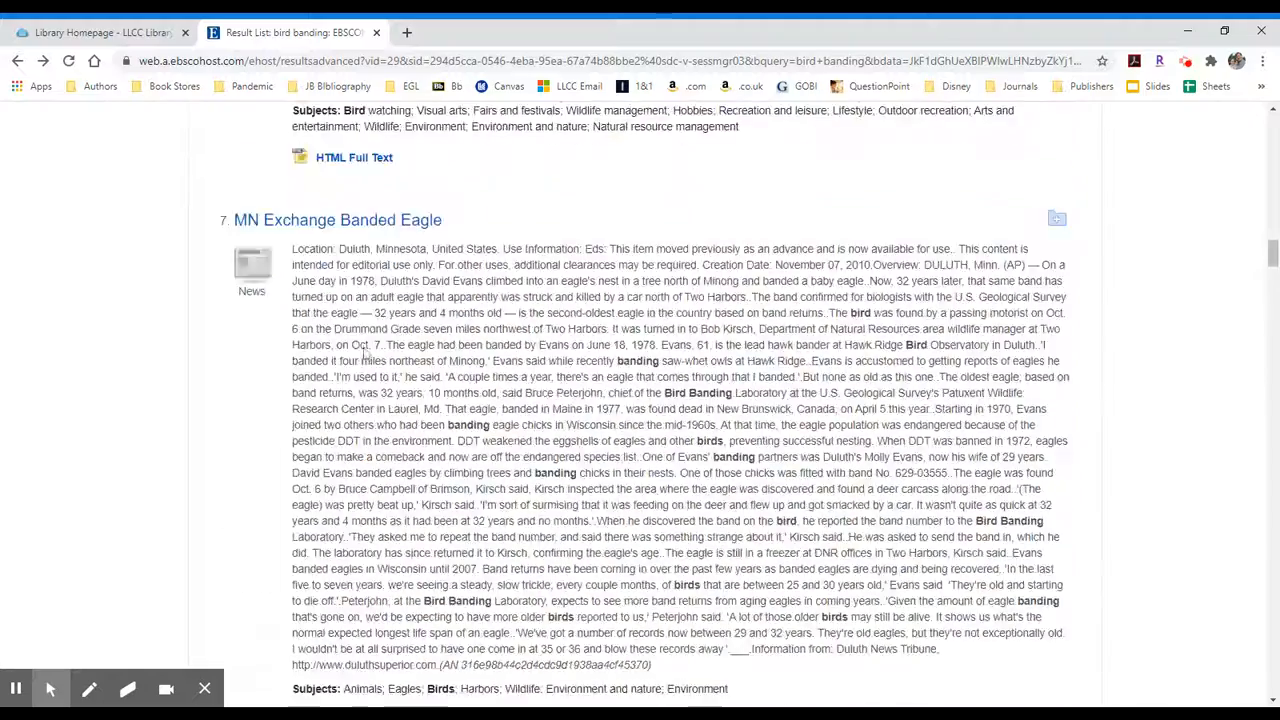
{"action": "scroll", "scroll_direction": "down", "scroll_amount": 3}
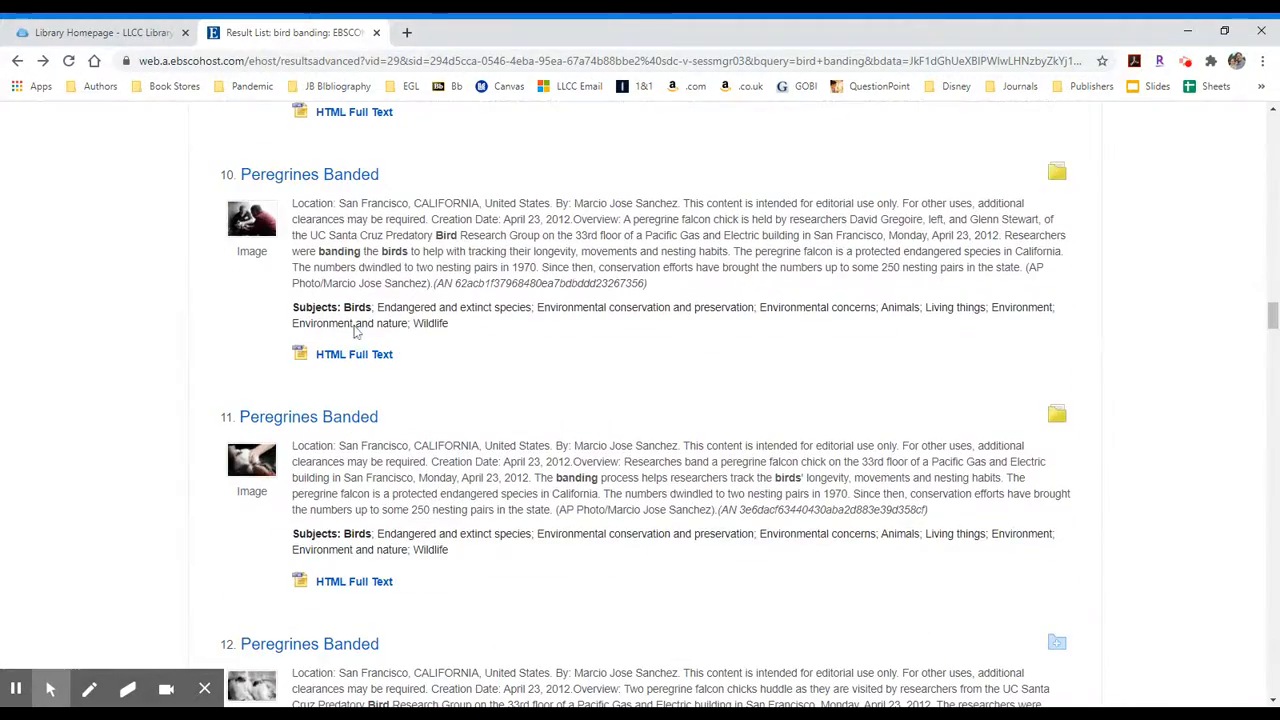
{"action": "mouse_move", "coordinate": [276, 232]}
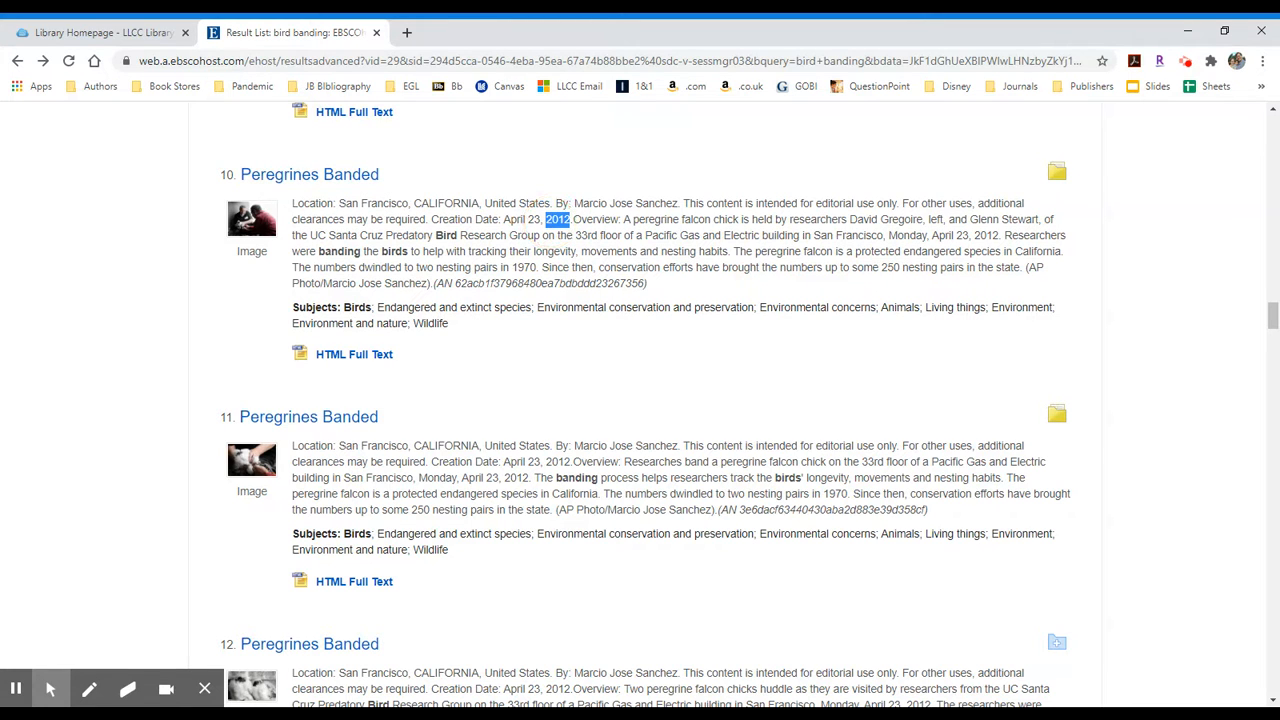
{"action": "left_click_drag", "start_coordinate": [500, 460], "coordinate": [570, 460]}
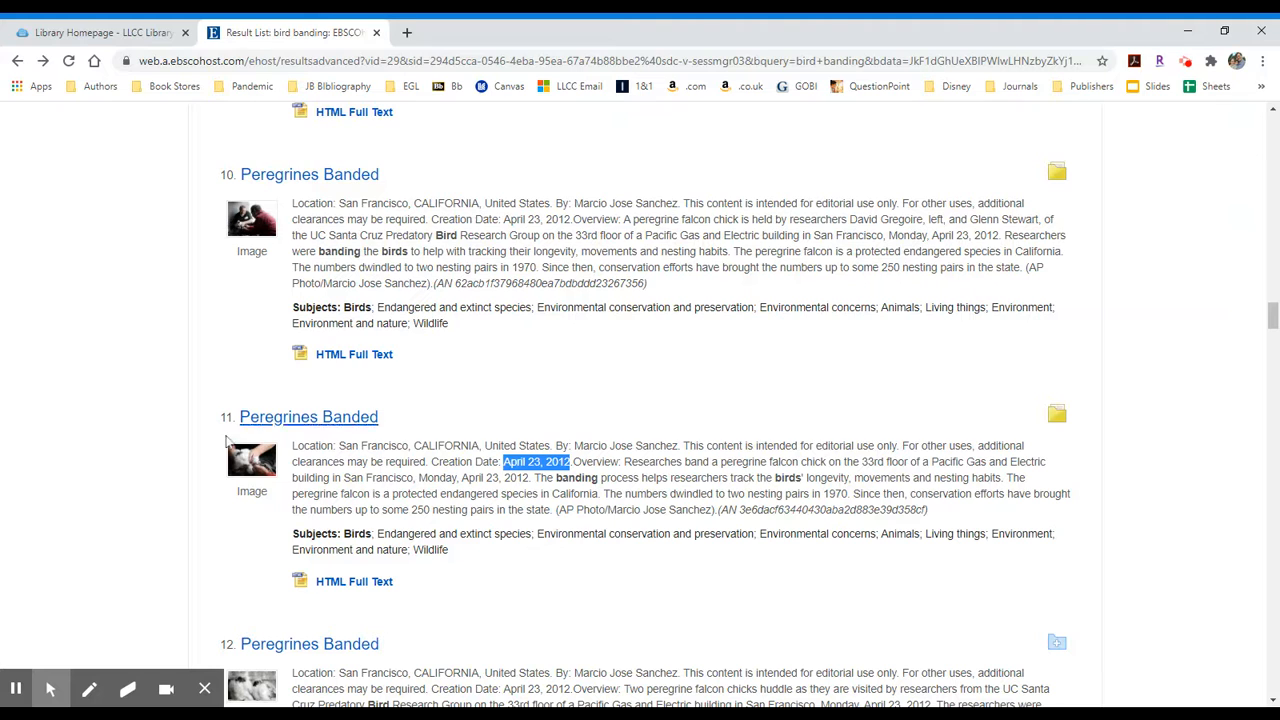
{"action": "left_click", "coordinate": [308, 418]}
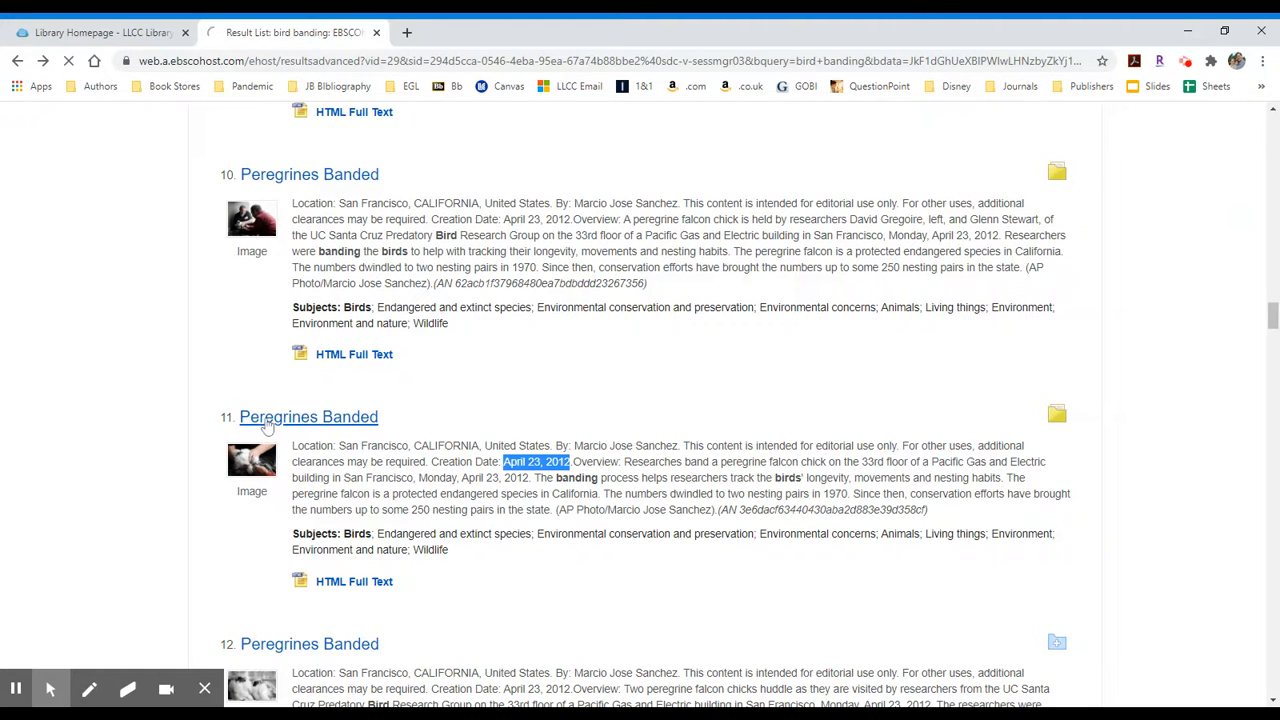
View the Peregrines Banded detailed record (11 of 28), then head back to the result list
{"action": "left_click", "coordinate": [308, 418]}
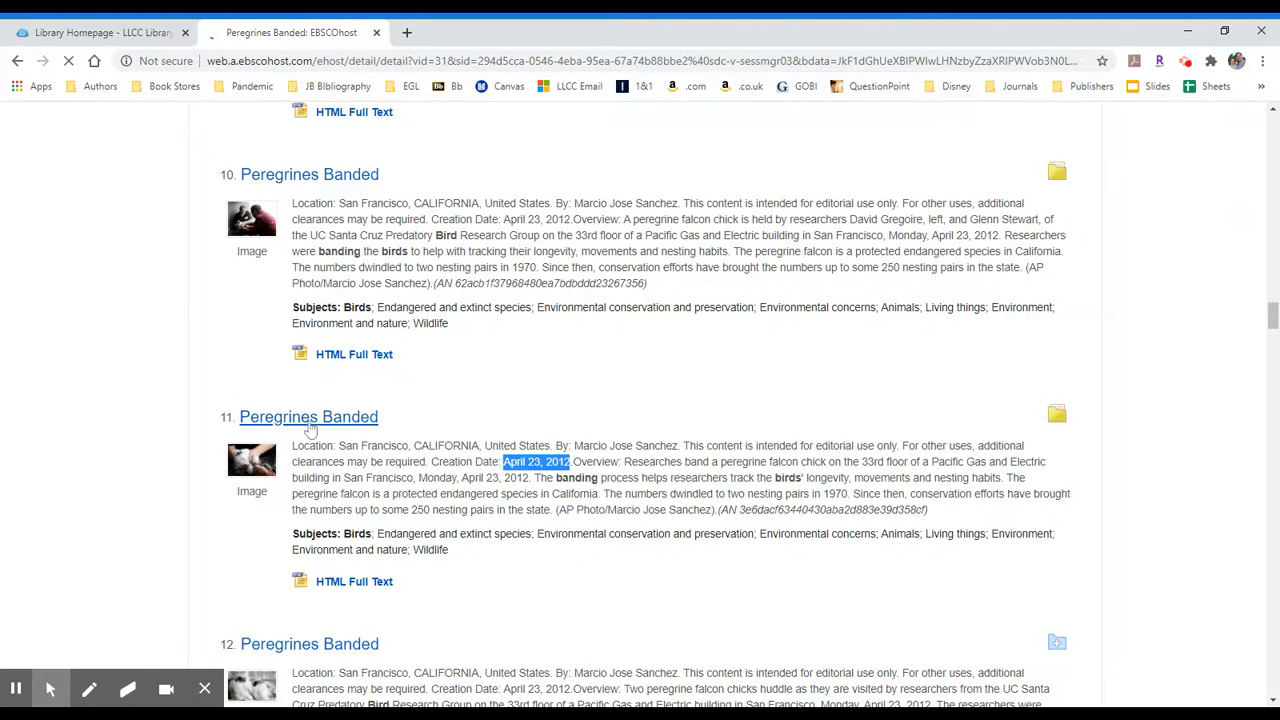
{"action": "left_click", "coordinate": [308, 418]}
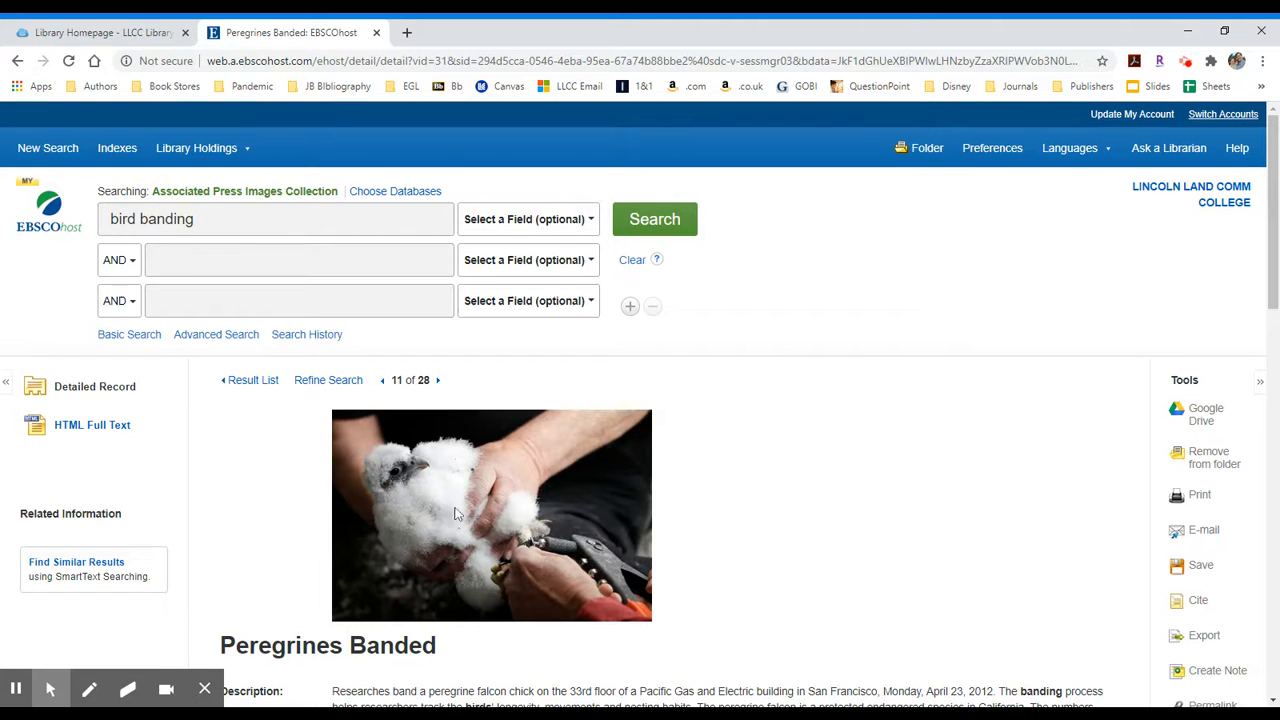
{"action": "mouse_move", "coordinate": [404, 518]}
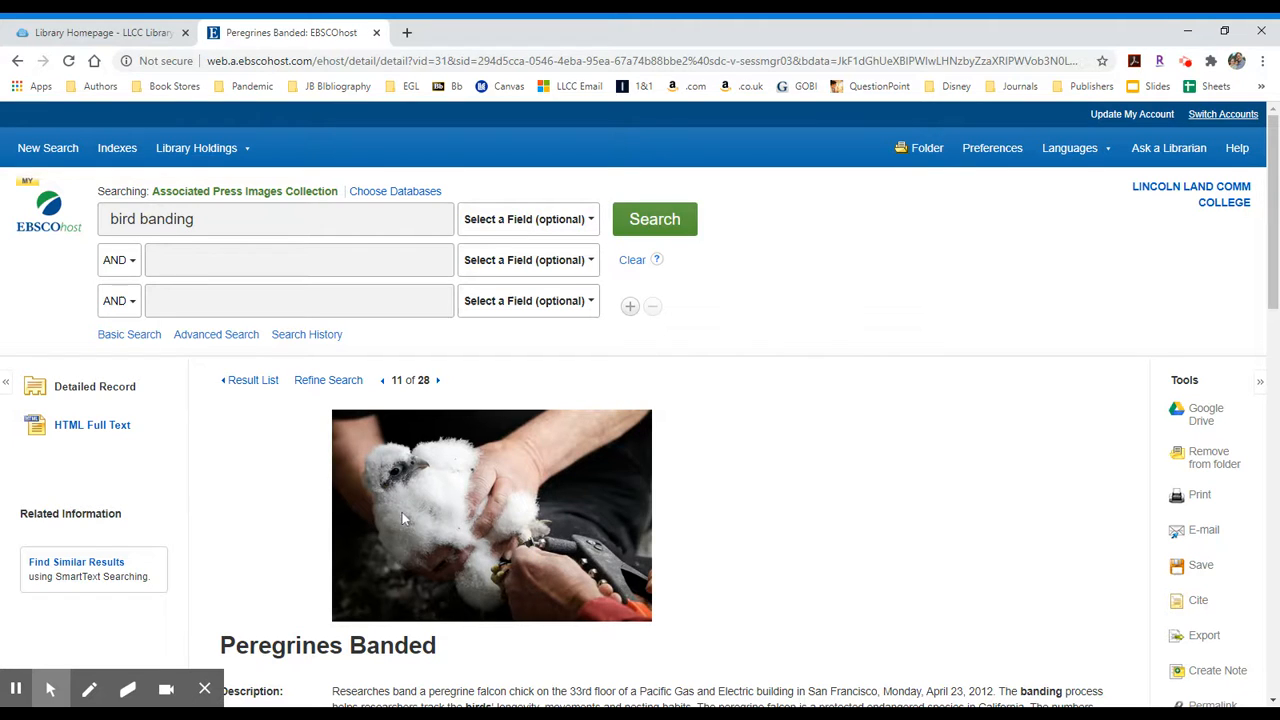
{"action": "mouse_move", "coordinate": [796, 526]}
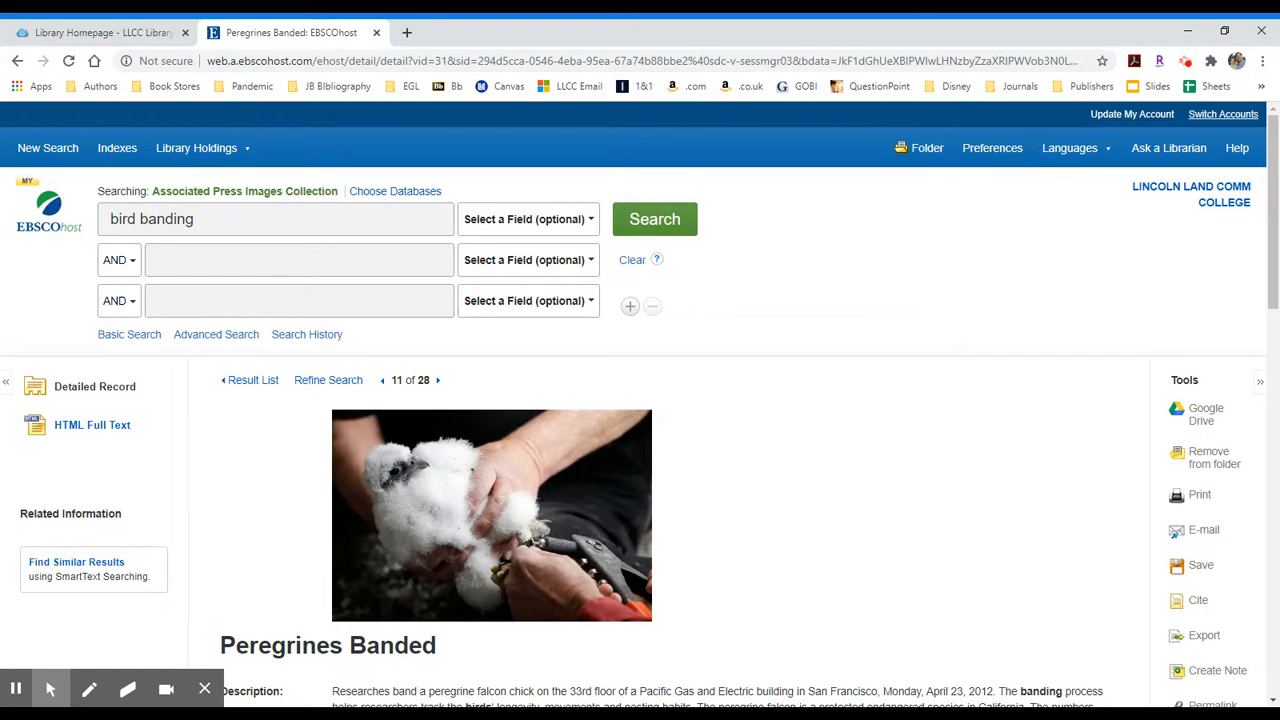
{"action": "mouse_move", "coordinate": [250, 398]}
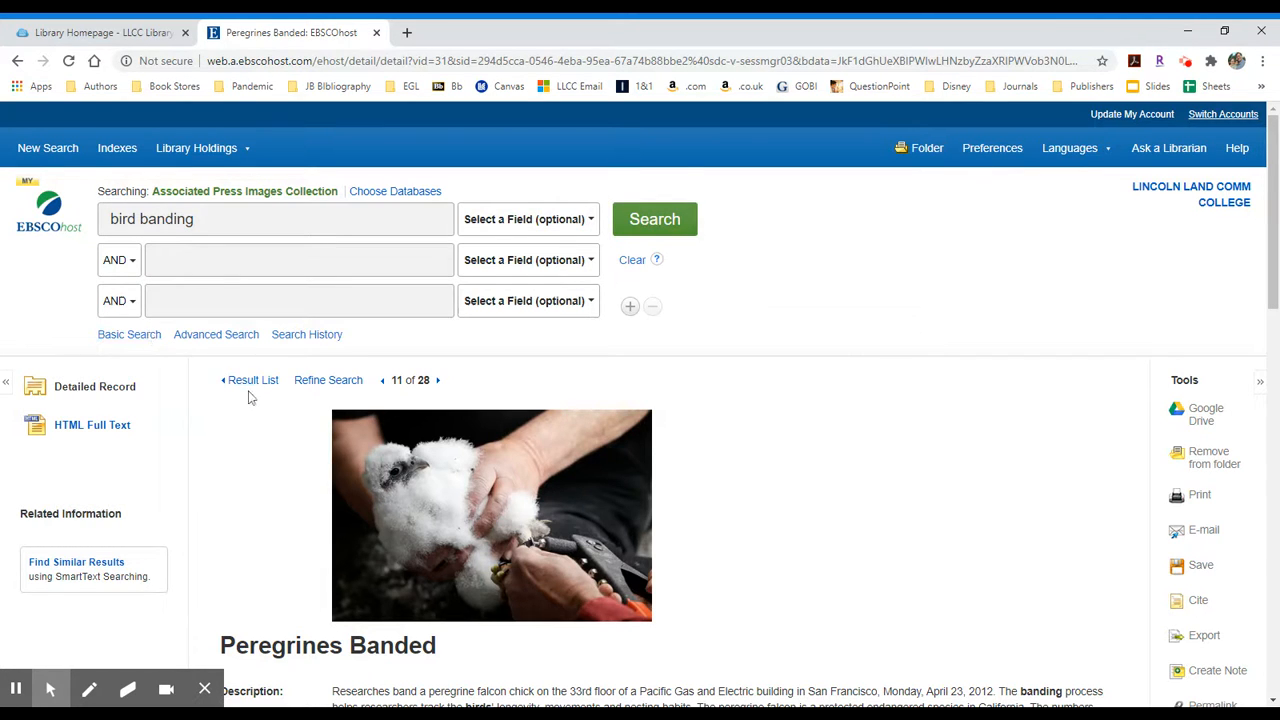
{"action": "left_click", "coordinate": [252, 380]}
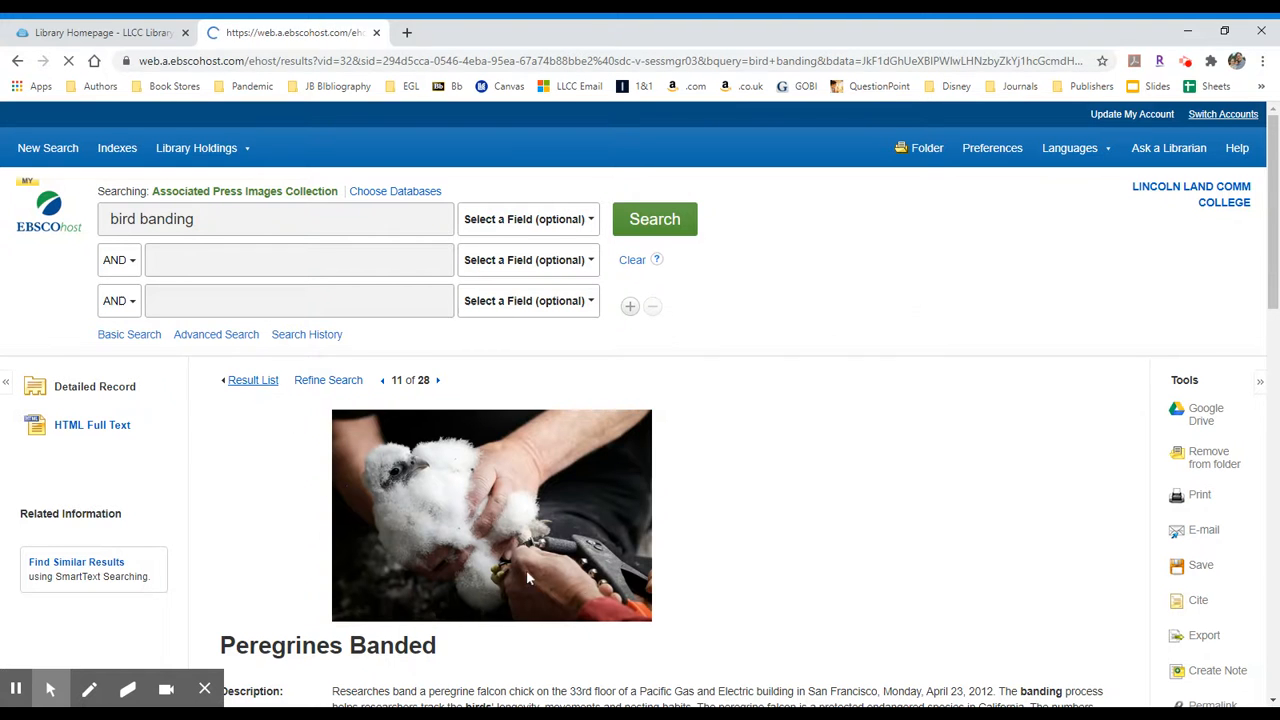
Add a Peregrines Banded result to the folder from the result list
{"action": "left_click", "coordinate": [252, 380]}
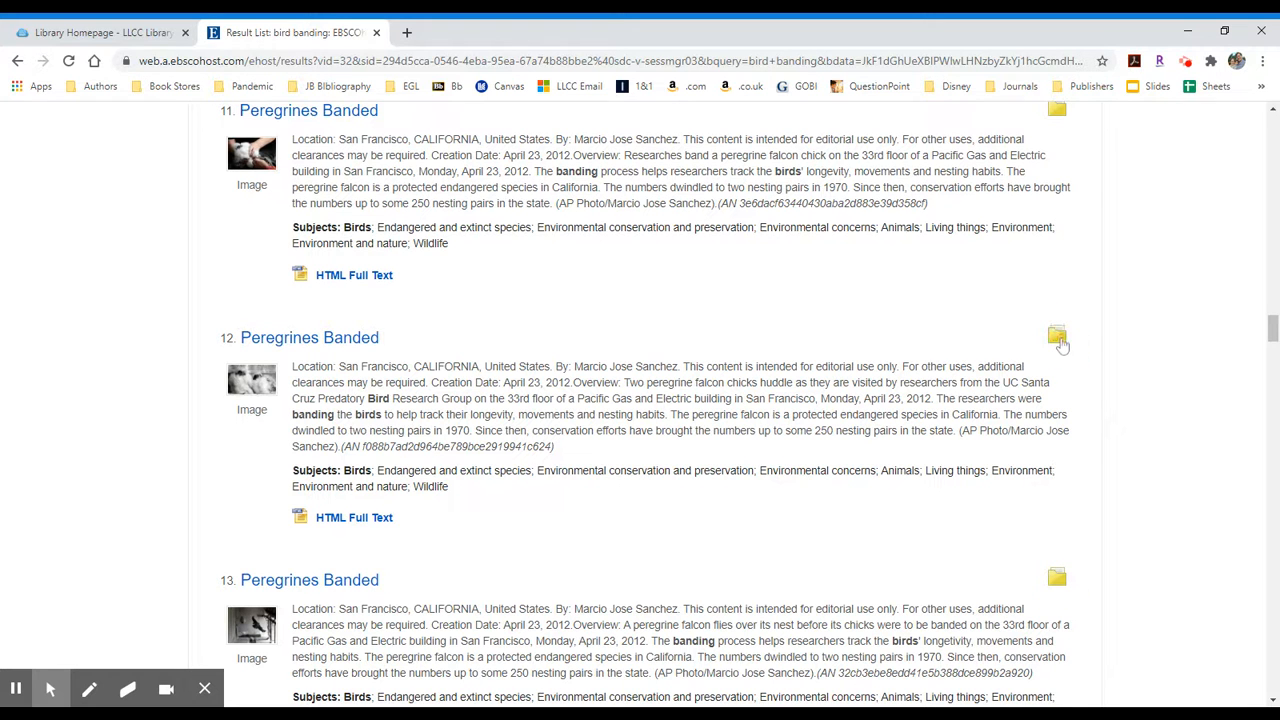
{"action": "mouse_move", "coordinate": [1044, 554]}
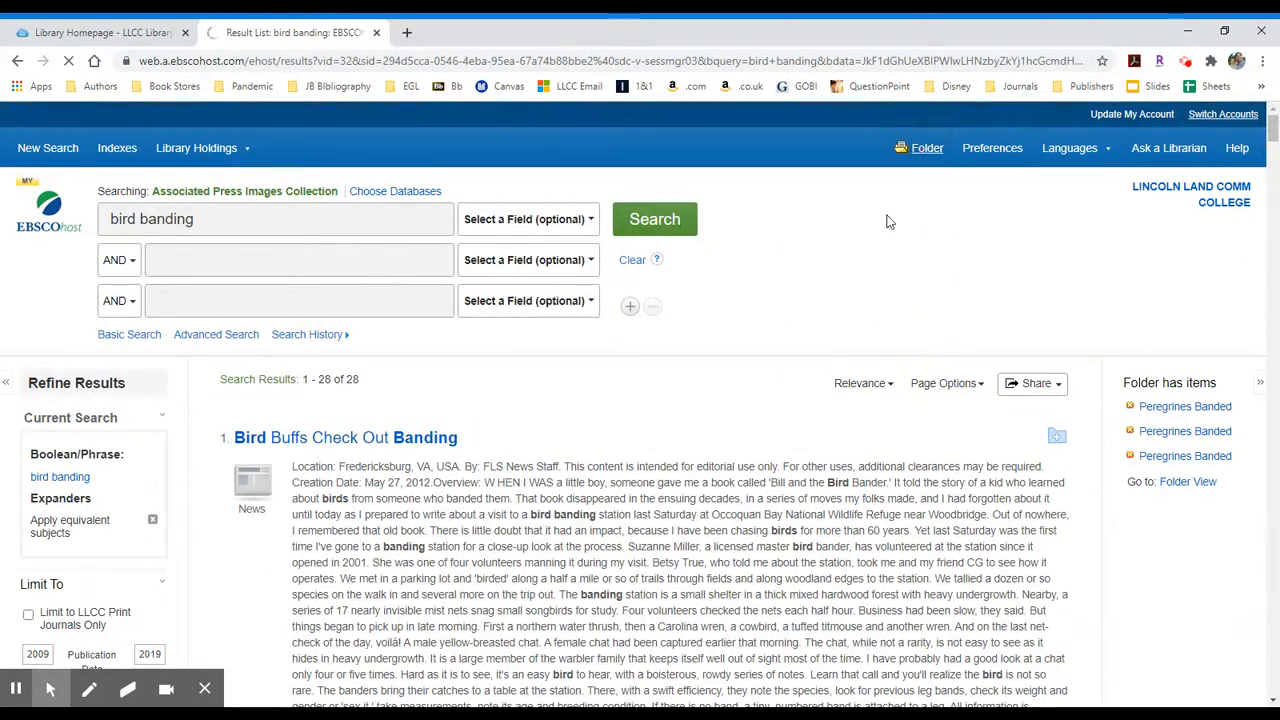
View My Folder's six saved articles and check Select / deselect all
{"action": "left_click", "coordinate": [926, 148]}
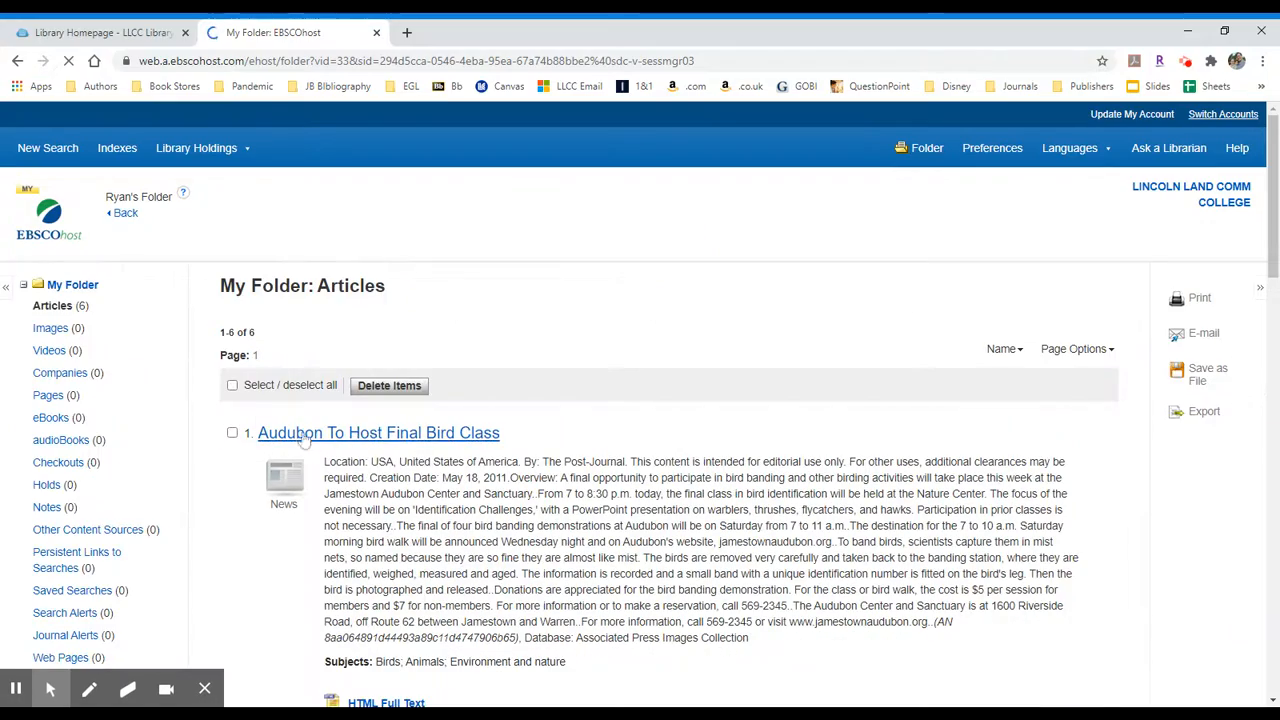
{"action": "scroll", "scroll_direction": "down", "scroll_amount": 3}
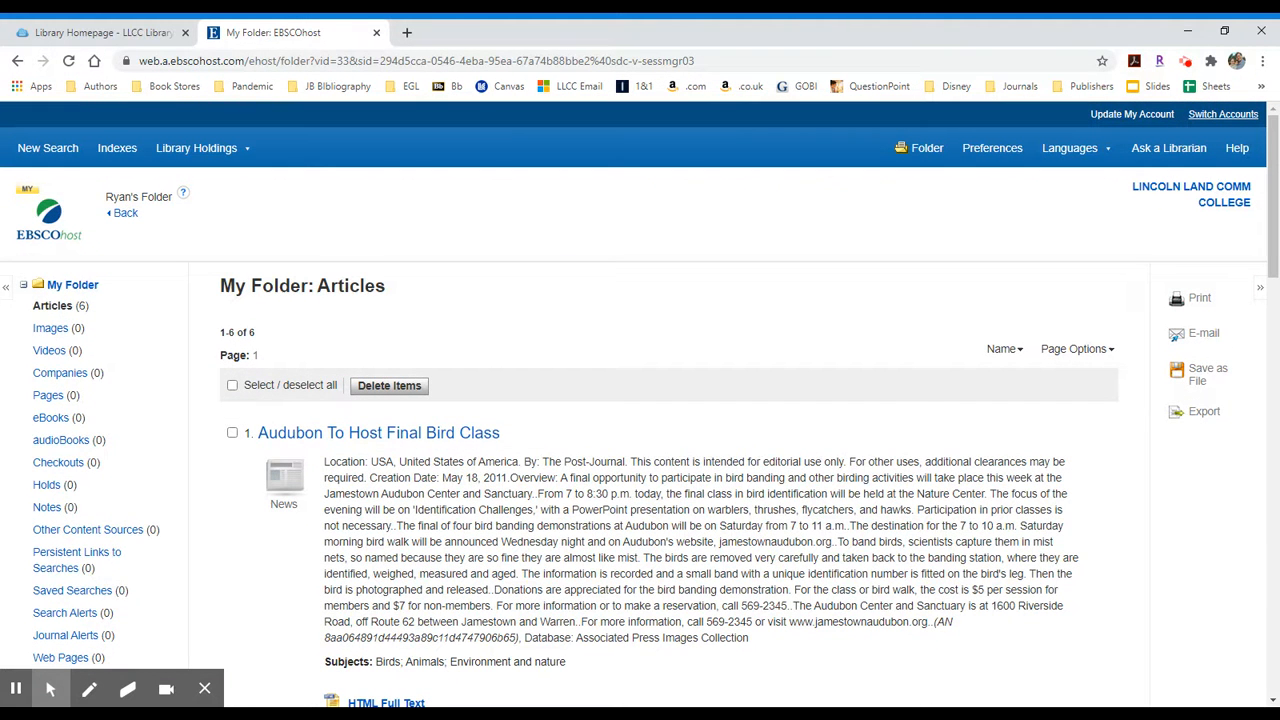
{"action": "left_click", "coordinate": [232, 384]}
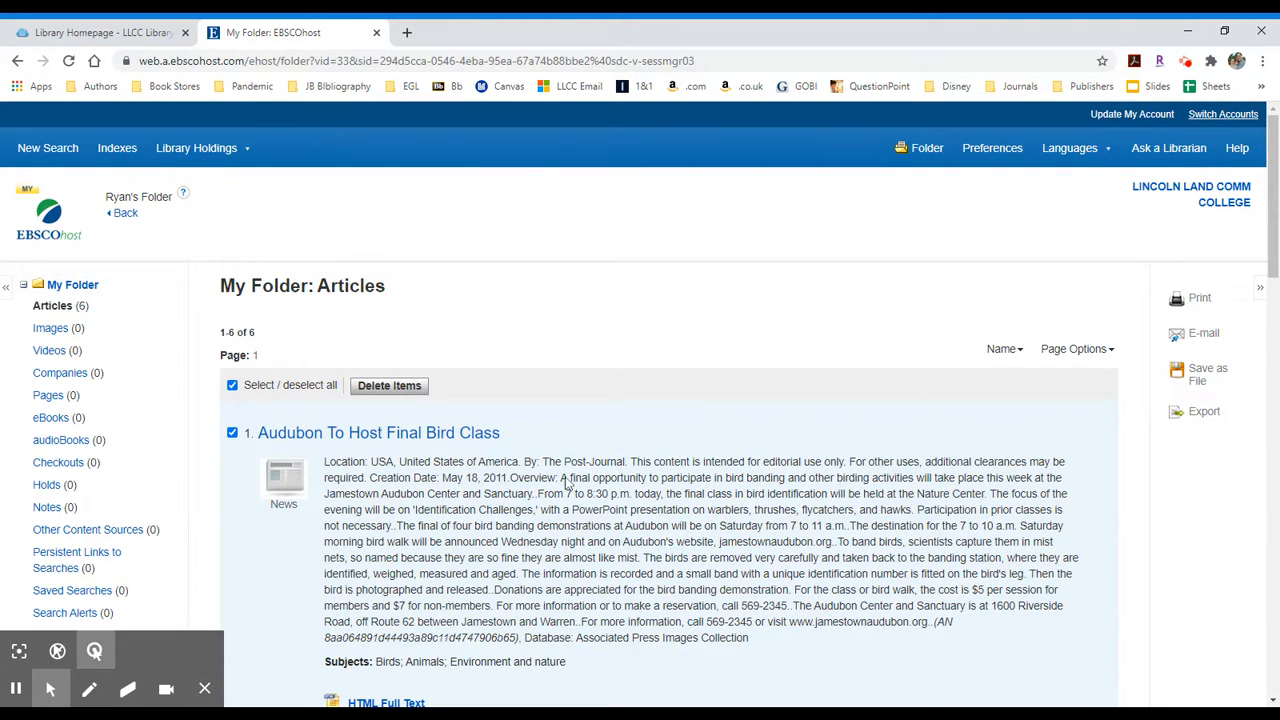
{"action": "scroll", "scroll_direction": "down", "scroll_amount": 3}
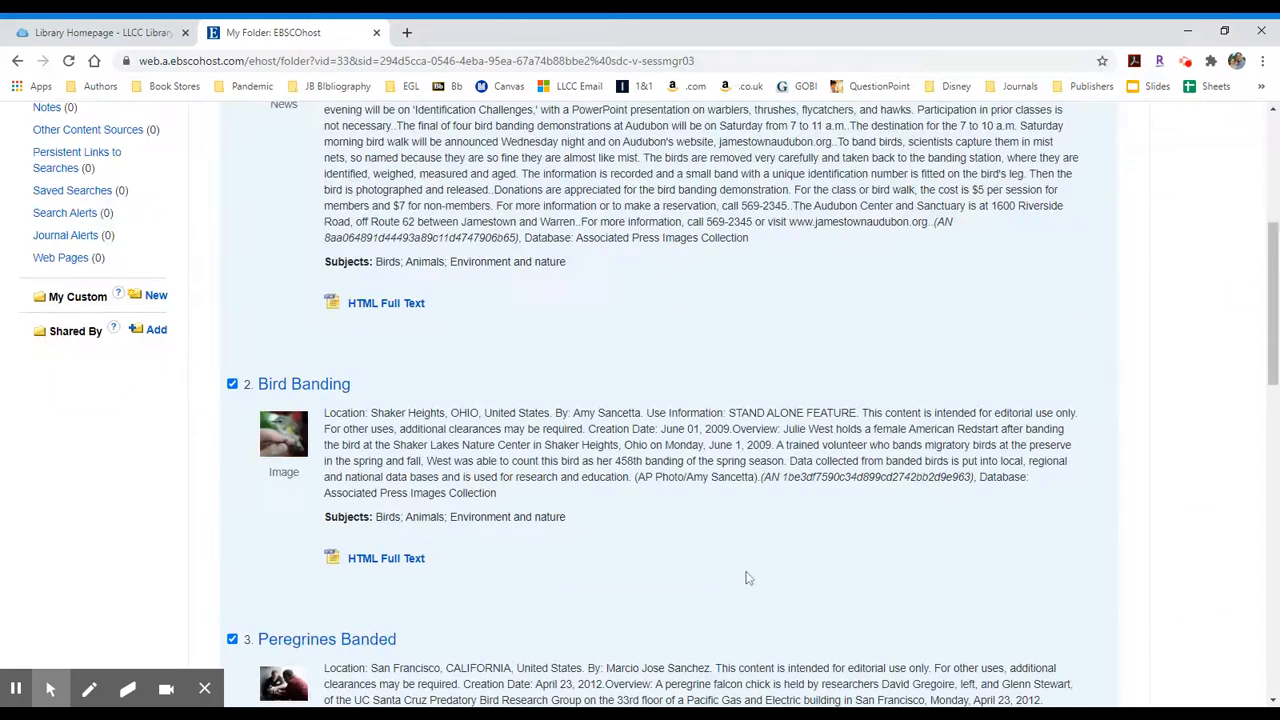